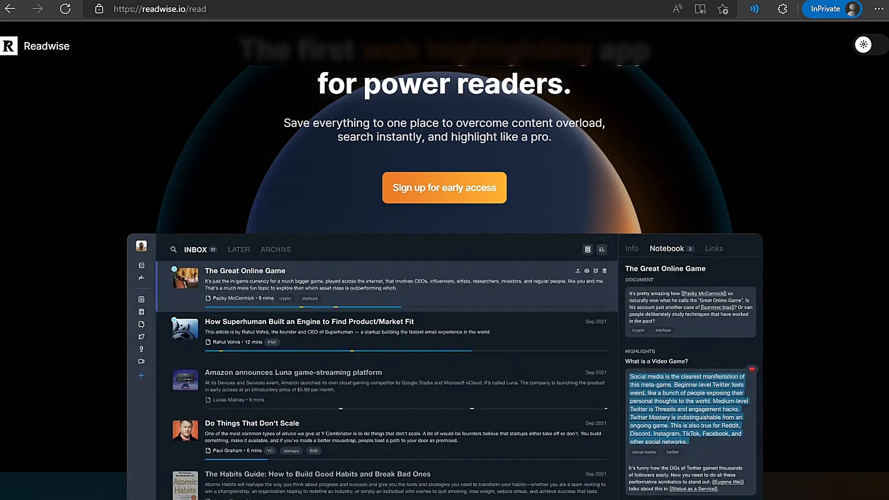
Scroll through Reader's early-access signup page, then open a new browser tab.
{"action": "scroll", "scroll_direction": "down", "scroll_amount": 3}
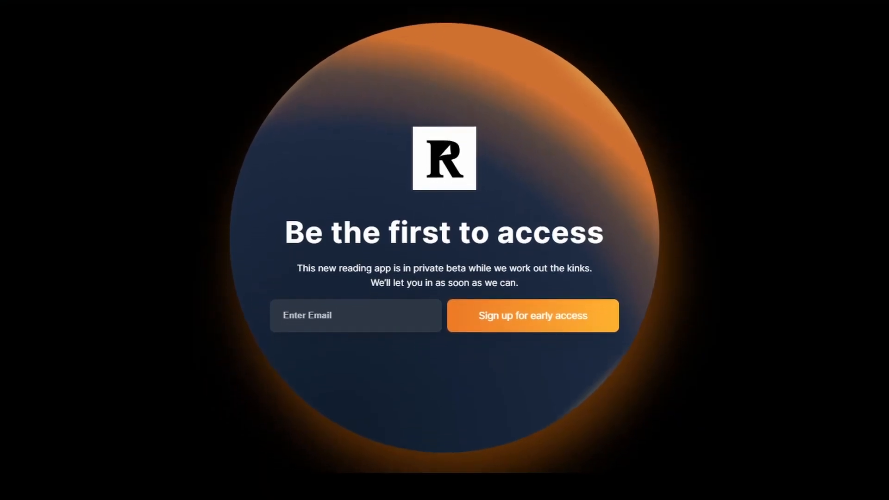
{"action": "left_click", "coordinate": [294, 9]}
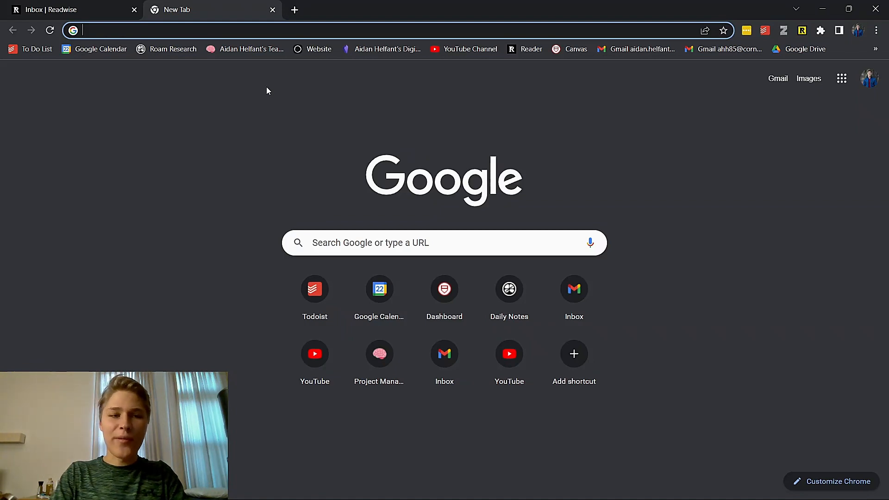
Search Google for 'the history of peanut butter' and open the National Peanut Board article.
{"action": "type", "text": "the history of peanut butter"}
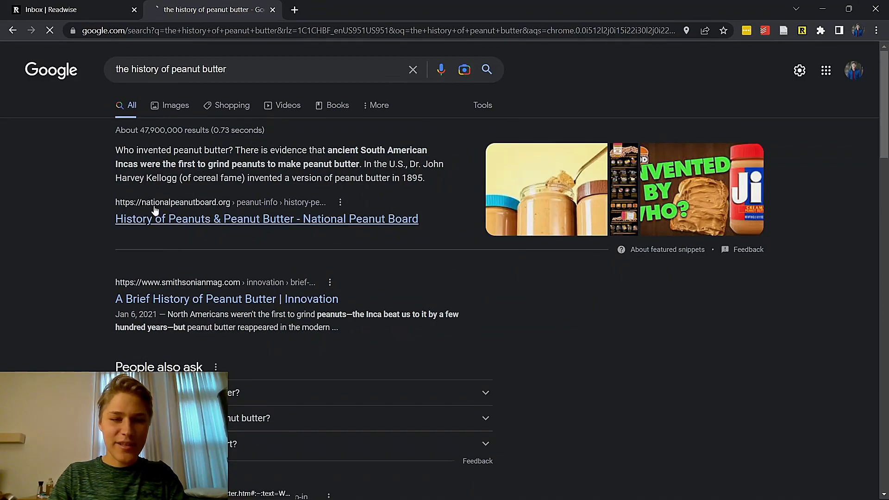
{"action": "left_click", "coordinate": [266, 219]}
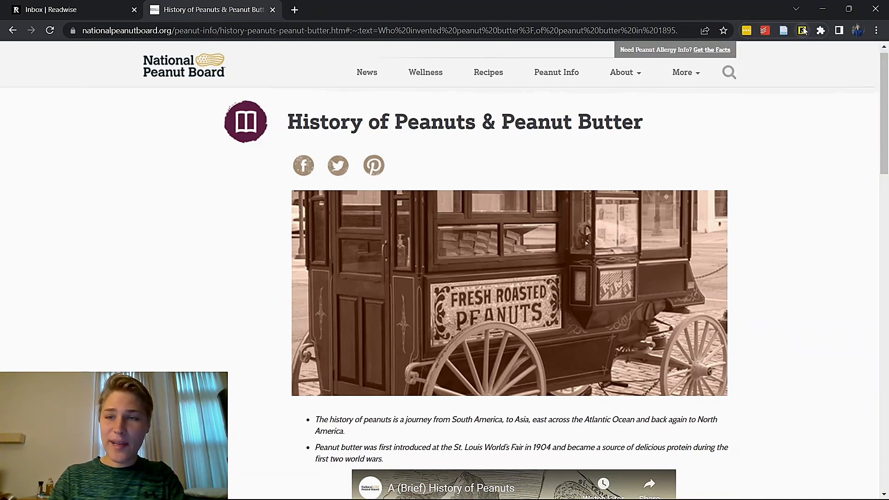
{"action": "left_click", "coordinate": [801, 30]}
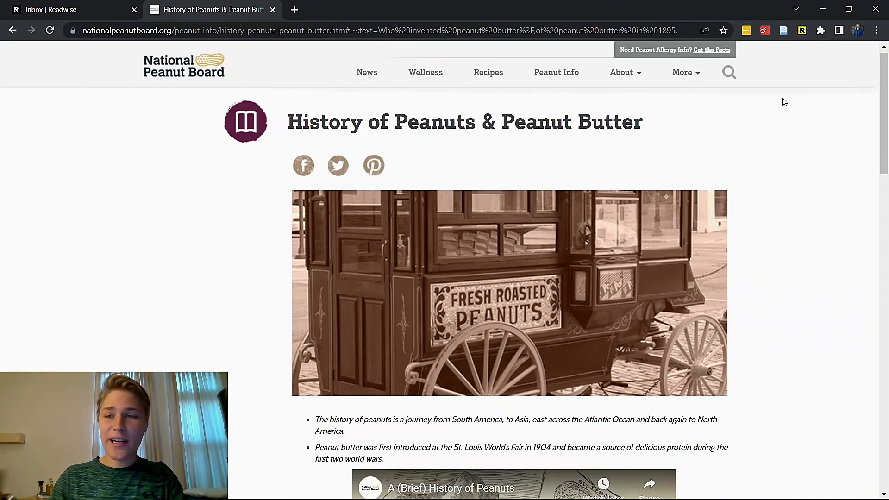
{"action": "mouse_move", "coordinate": [757, 184]}
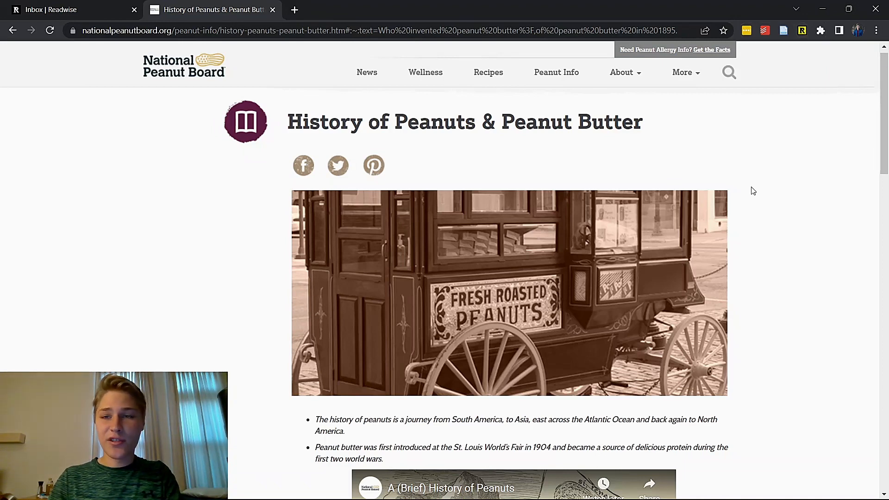
Save the History of Peanuts & Peanut Butter article to Reader and view its tag options.
{"action": "left_click", "coordinate": [801, 30]}
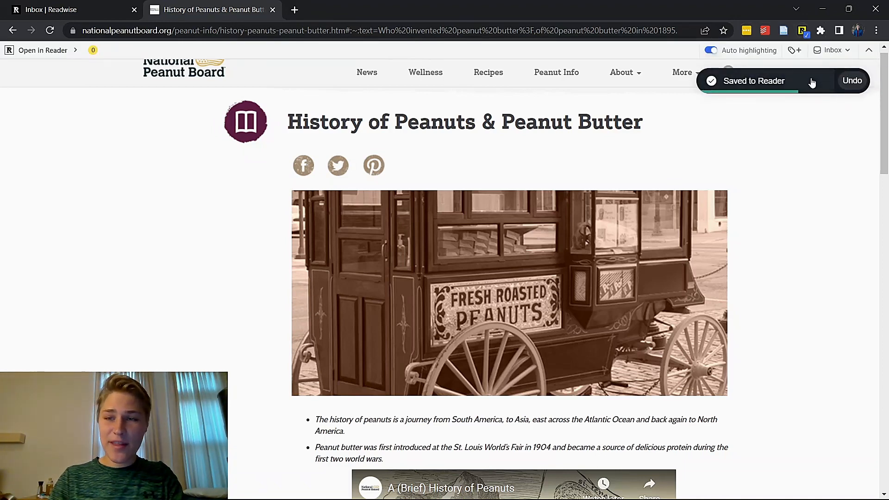
{"action": "mouse_move", "coordinate": [796, 50]}
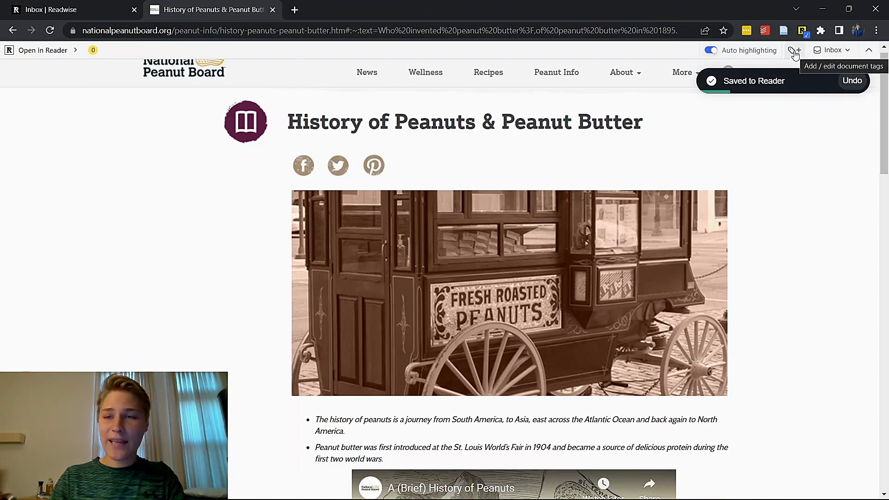
{"action": "left_click", "coordinate": [834, 50]}
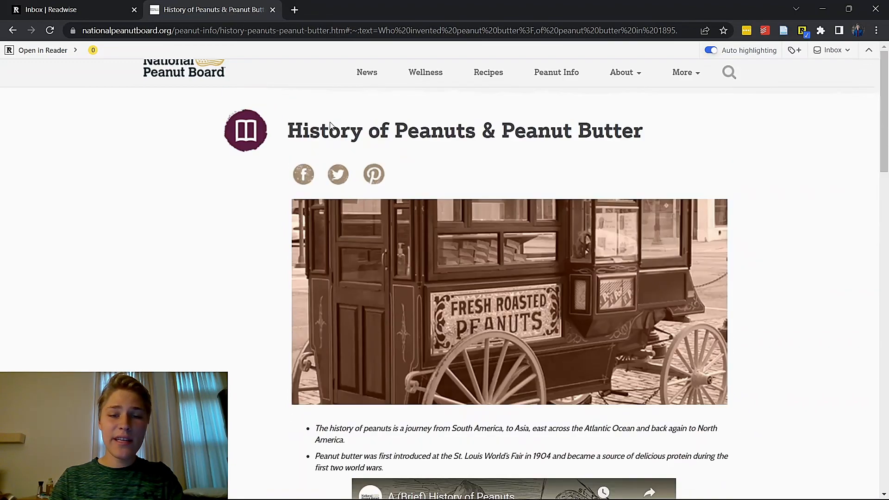
{"action": "scroll", "scroll_direction": "down", "scroll_amount": 3}
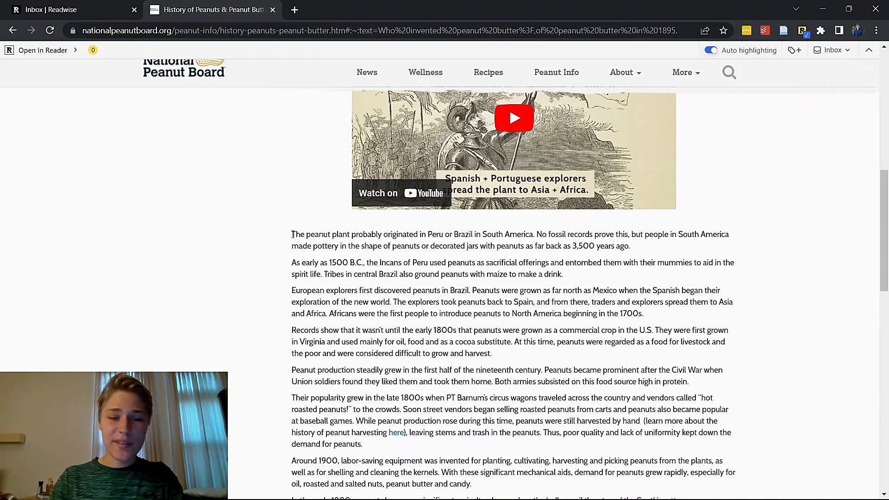
Highlight the peanut-origins paragraph and save a note ending 'made in the world.'.
{"action": "left_click_drag", "start_coordinate": [291, 234], "coordinate": [631, 246]}
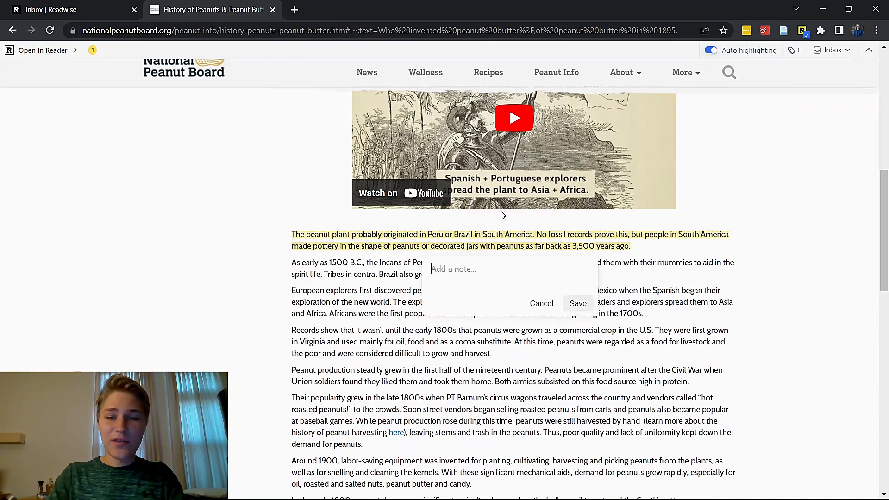
{"action": "type", "text": "Peanut"}
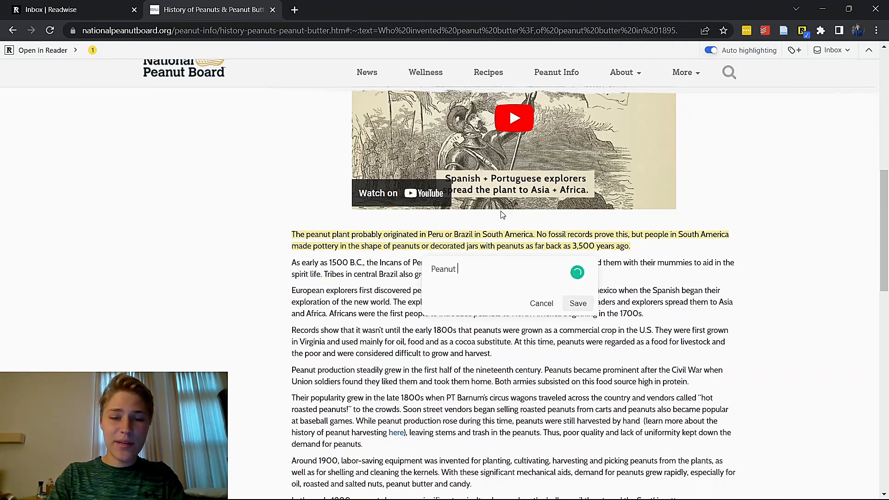
{"action": "type", "text": "butter is the best food ever"}
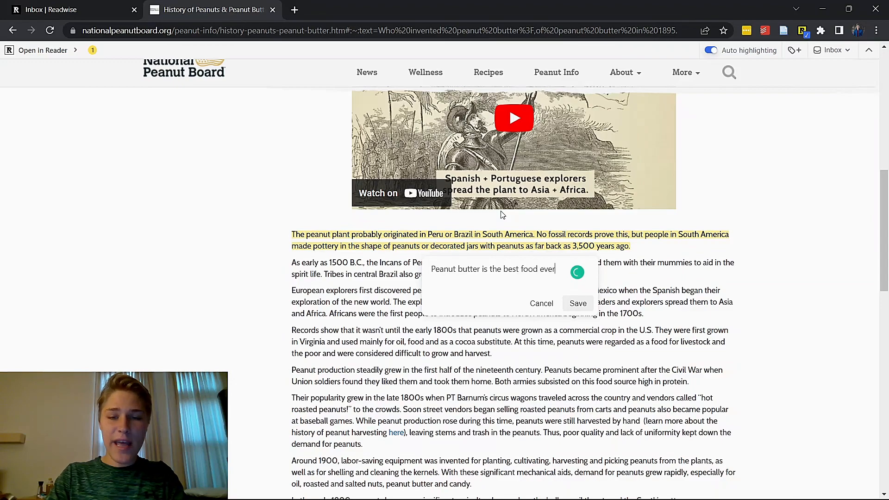
{"action": "type", "text": "made in the world."}
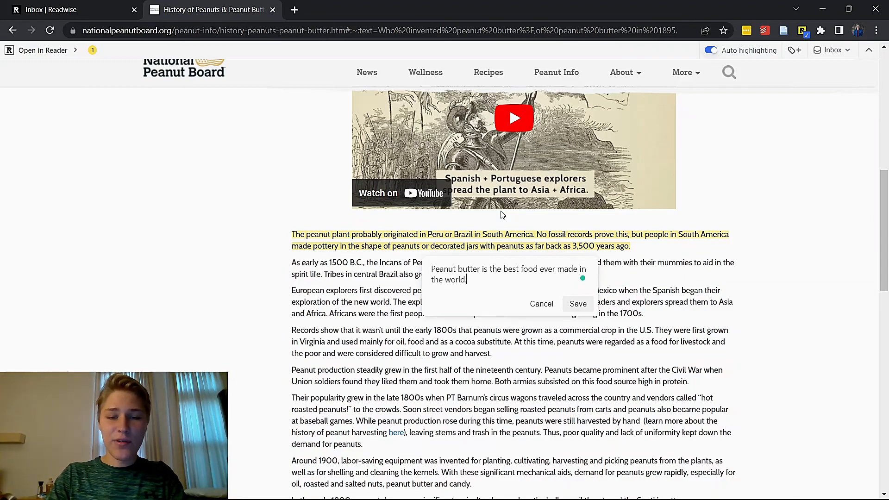
{"action": "left_click", "coordinate": [578, 304]}
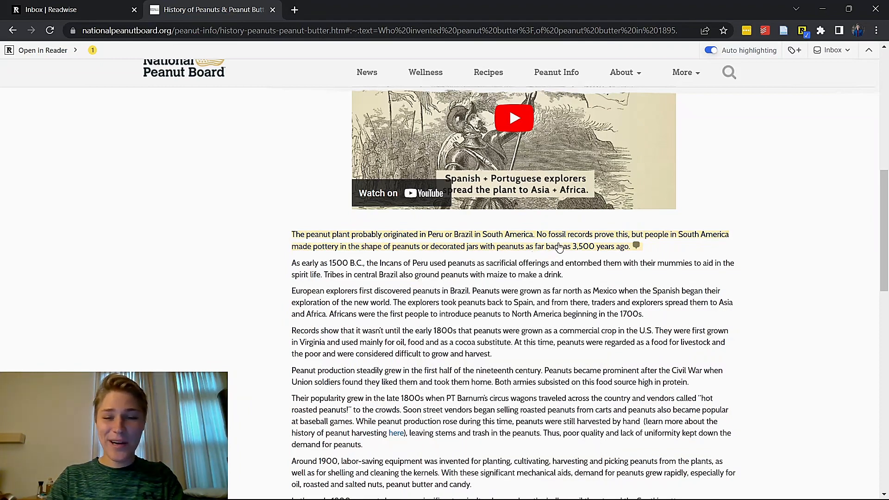
{"action": "scroll", "scroll_direction": "down", "scroll_amount": 3}
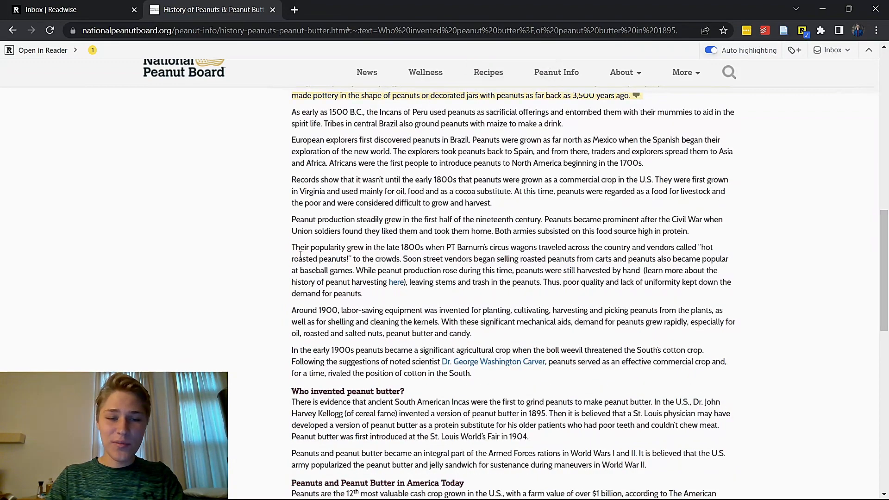
{"action": "scroll", "scroll_direction": "down", "scroll_amount": 3}
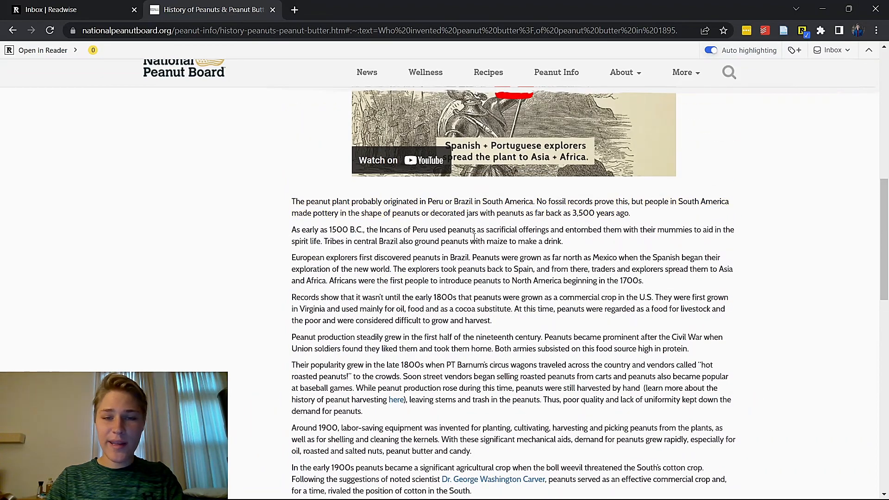
{"action": "scroll", "scroll_direction": "up", "scroll_amount": 3}
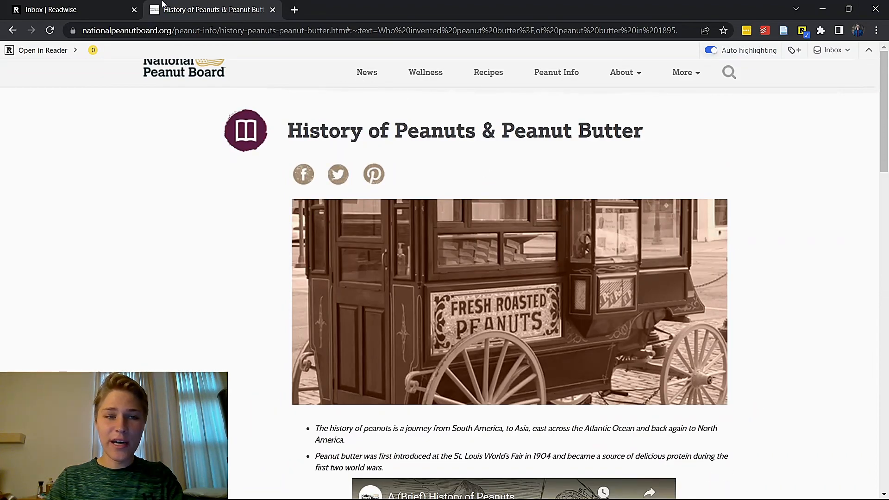
Back in the Reader library, browse Inbox, command list and add options, ending on Later.
{"action": "left_click", "coordinate": [68, 10]}
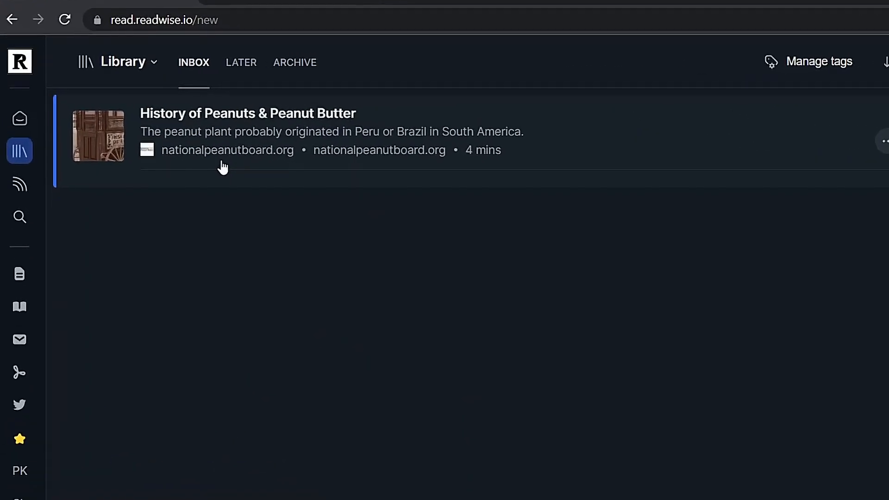
{"action": "mouse_move", "coordinate": [453, 340]}
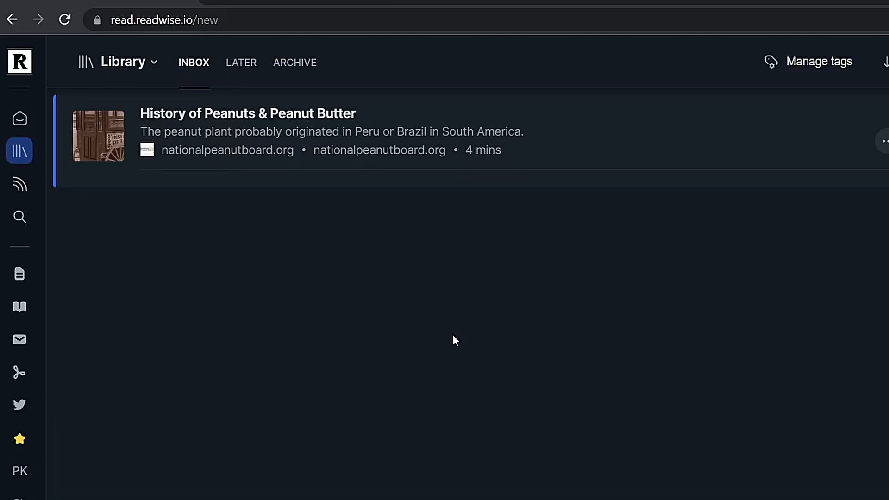
{"action": "mouse_move", "coordinate": [322, 275]}
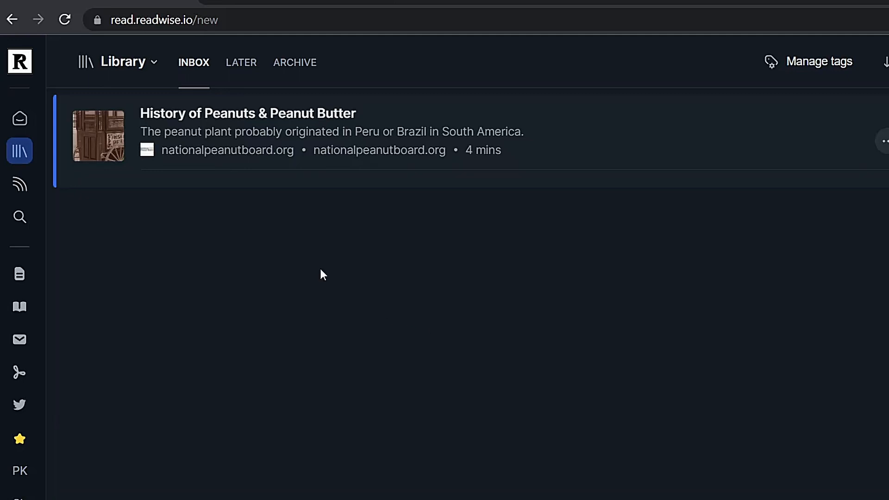
{"action": "mouse_move", "coordinate": [293, 68]}
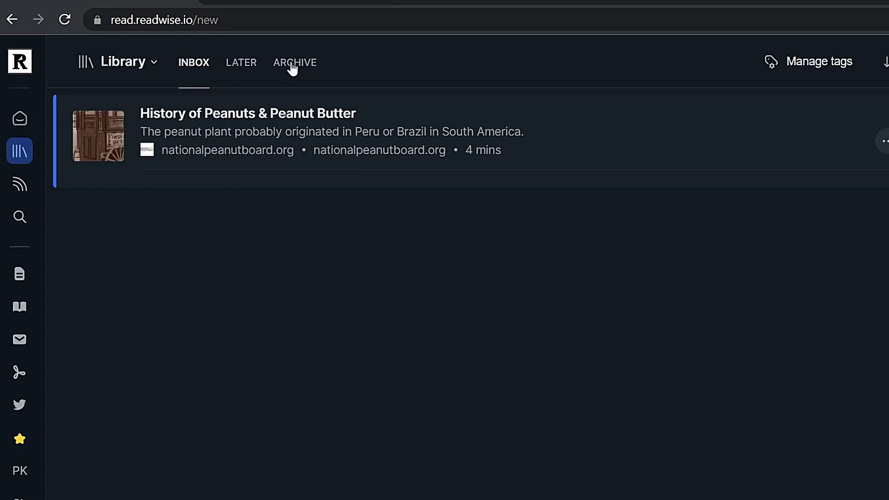
{"action": "mouse_move", "coordinate": [297, 268]}
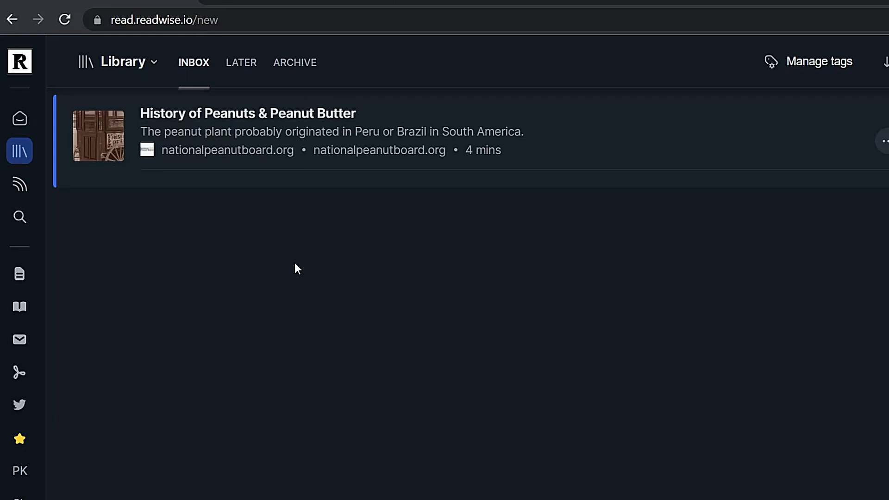
{"action": "mouse_move", "coordinate": [318, 234]}
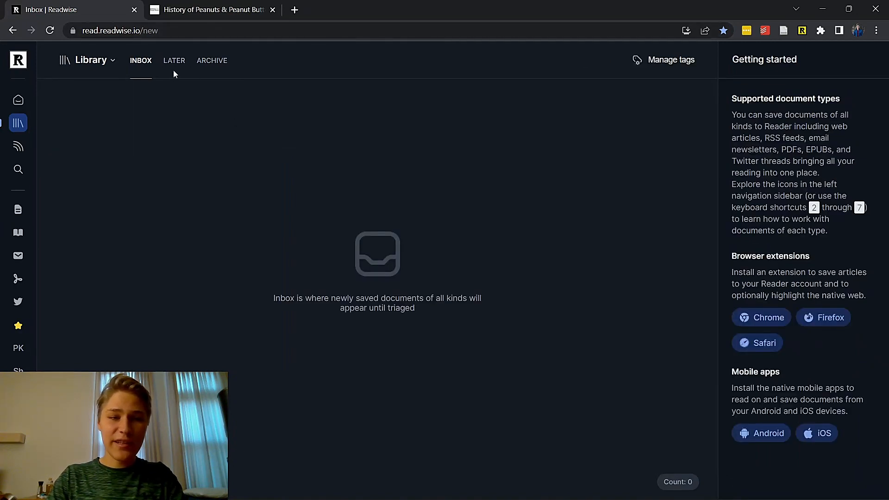
{"action": "left_click", "coordinate": [174, 60]}
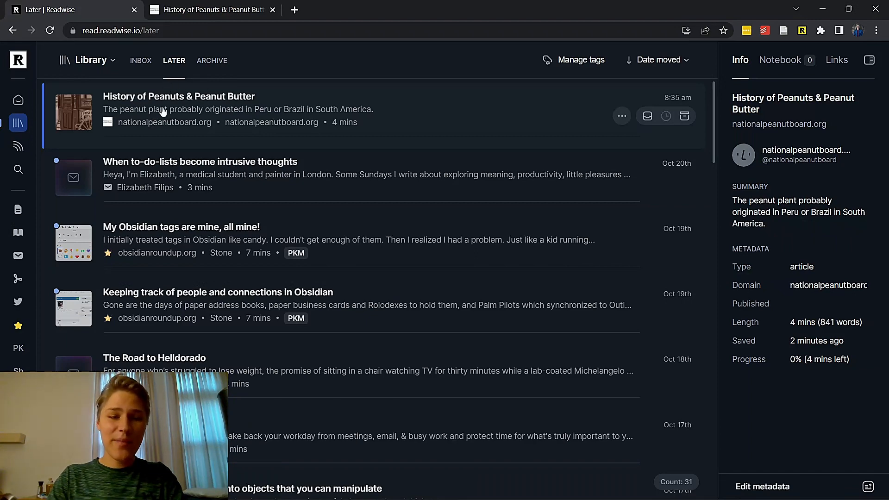
{"action": "left_click", "coordinate": [140, 60]}
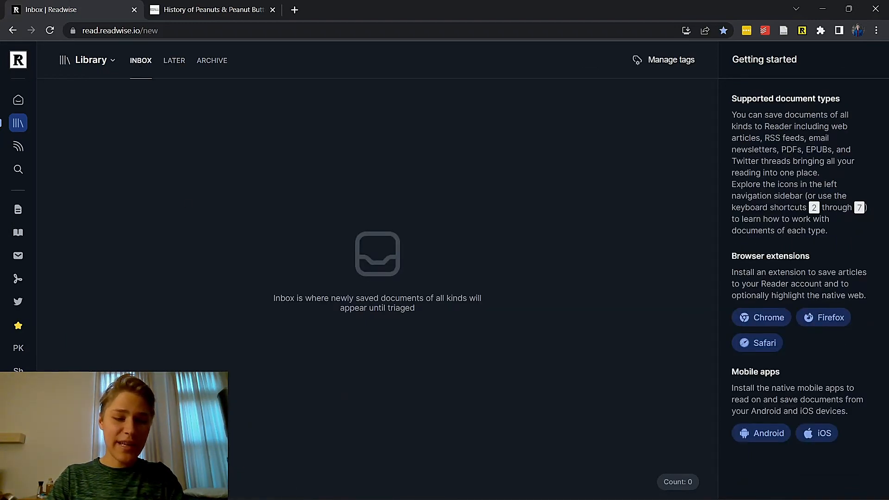
{"action": "key", "text": "ctrl+k"}
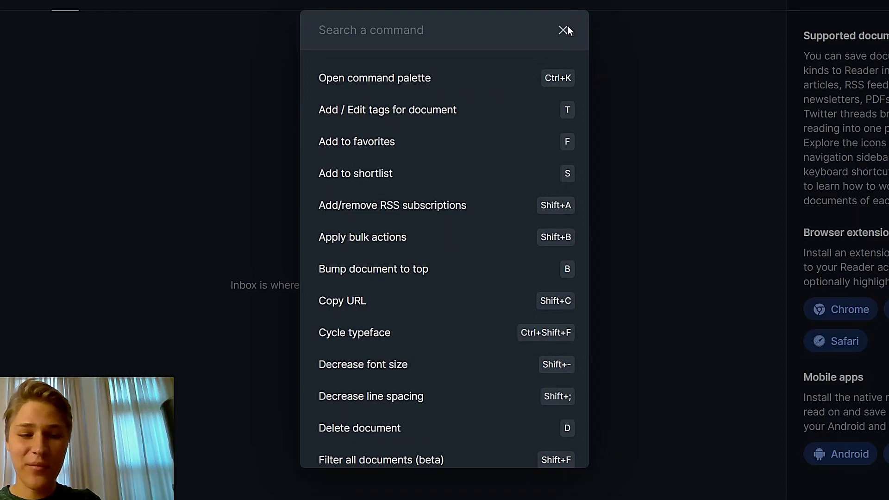
{"action": "left_click", "coordinate": [562, 31]}
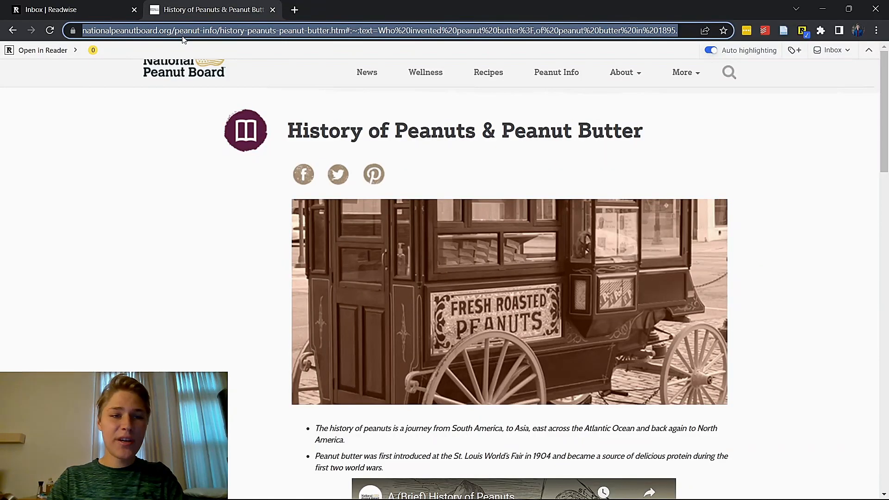
{"action": "left_click", "coordinate": [68, 10]}
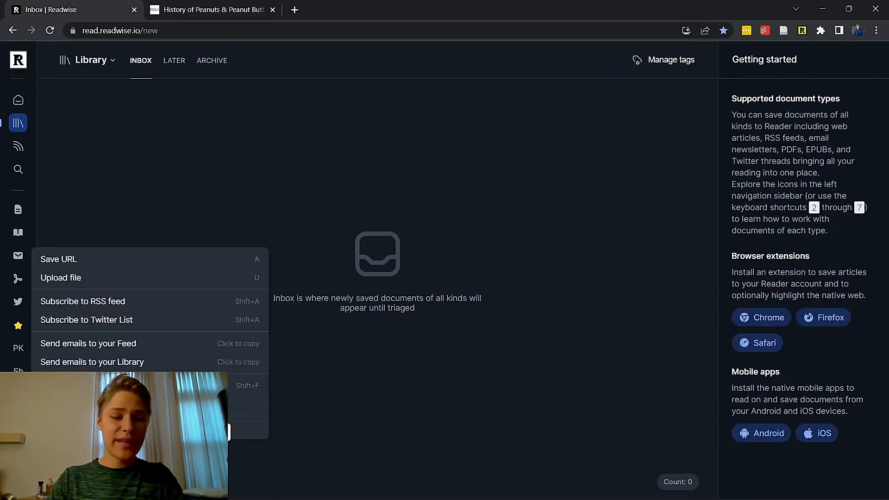
{"action": "left_click", "coordinate": [58, 259]}
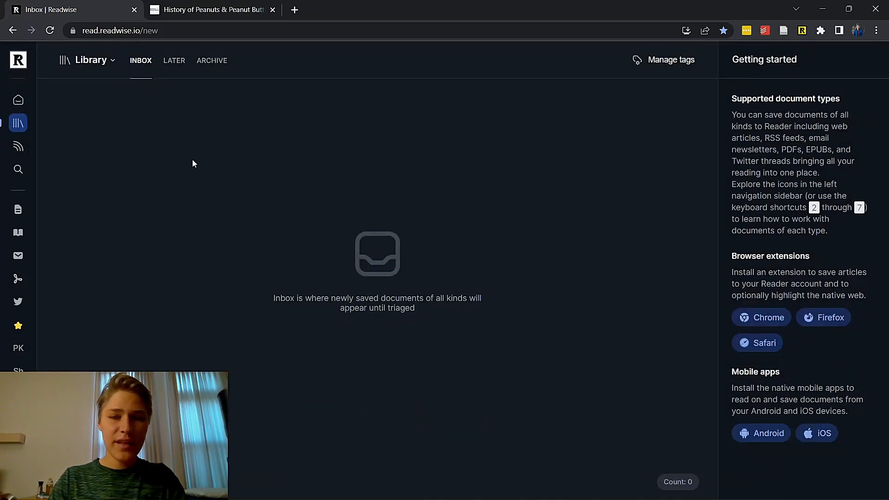
{"action": "left_click", "coordinate": [174, 60]}
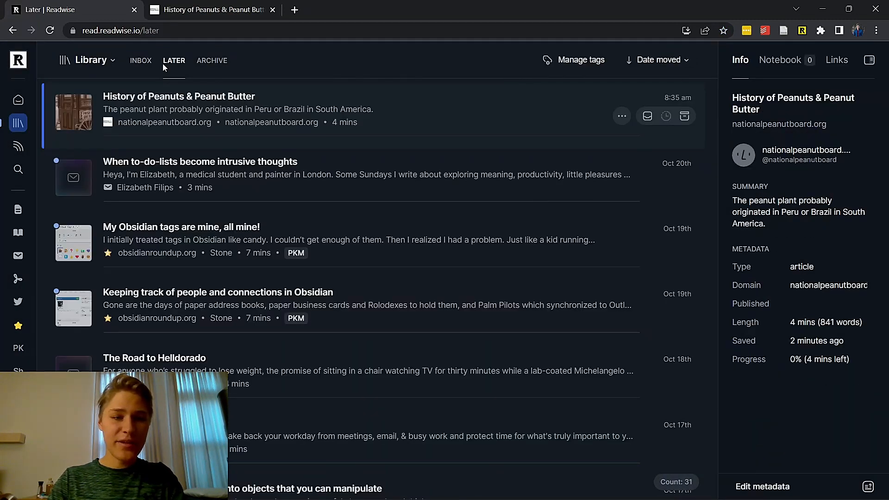
View the empty Emails inbox with its forwarding address, then open a fresh Google tab.
{"action": "left_click", "coordinate": [622, 116]}
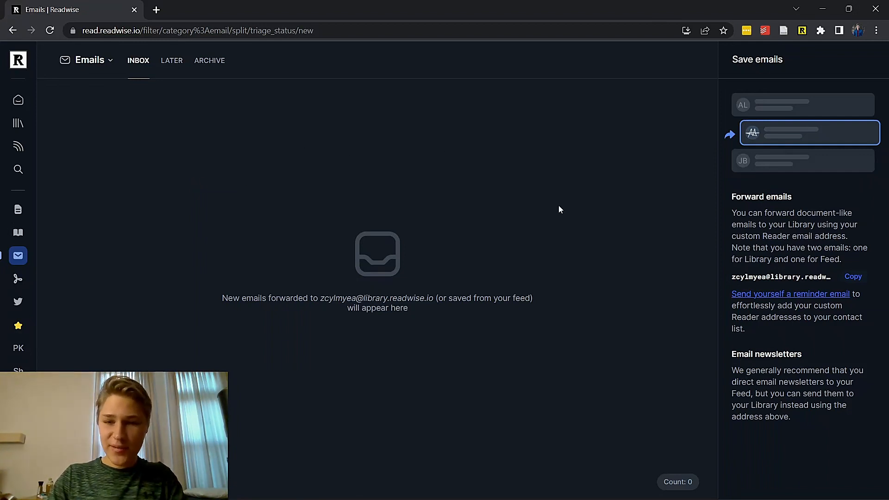
{"action": "mouse_move", "coordinate": [17, 256]}
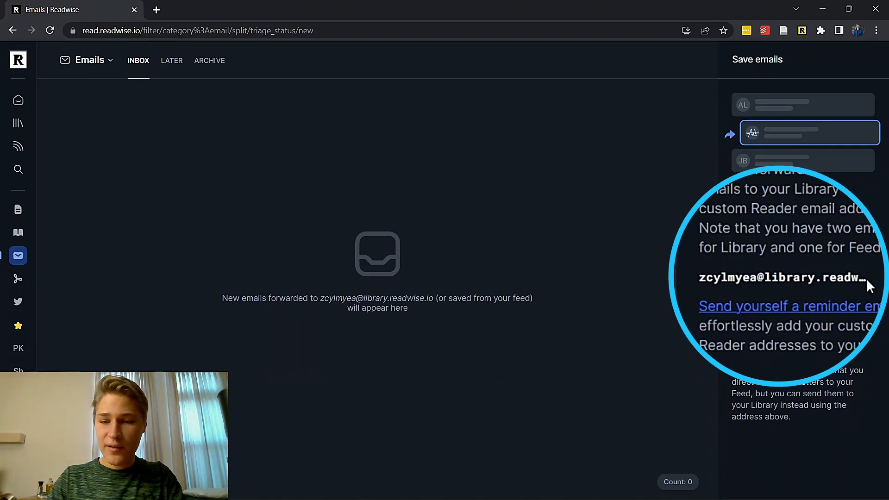
{"action": "mouse_move", "coordinate": [407, 147]}
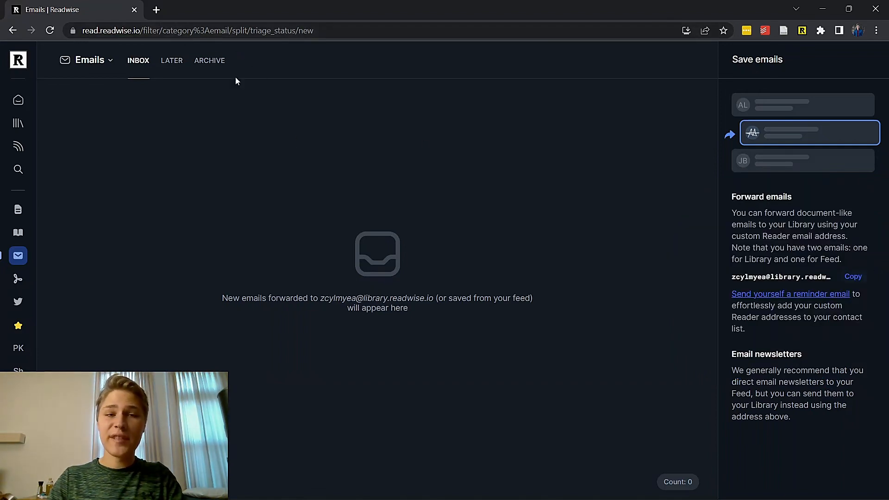
{"action": "left_click", "coordinate": [156, 10]}
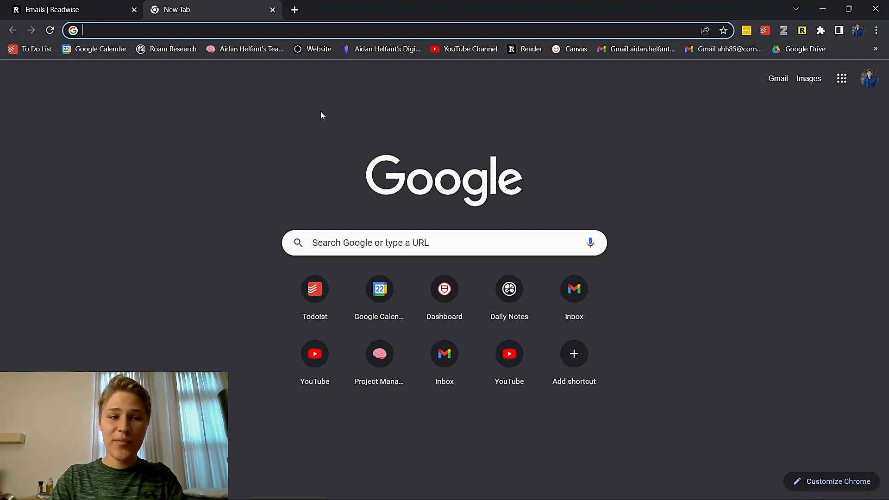
{"action": "type", "text": "peanut"}
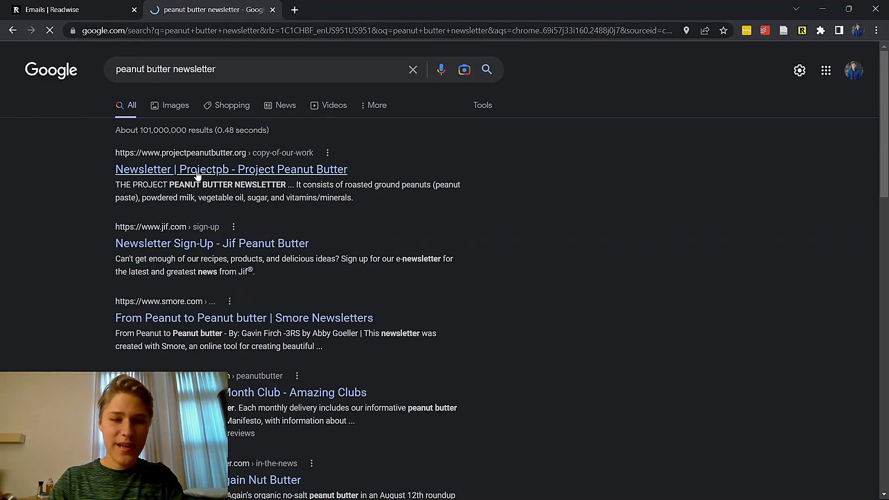
{"action": "left_click", "coordinate": [230, 169]}
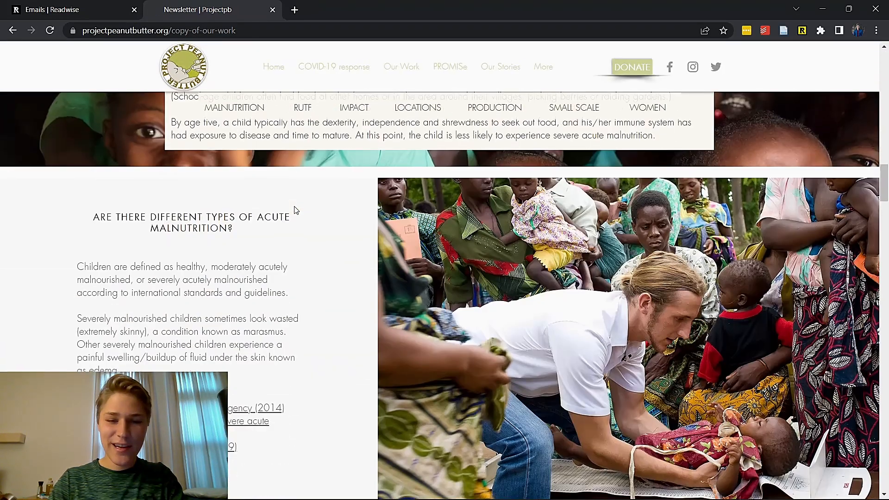
{"action": "scroll", "scroll_direction": "down", "scroll_amount": 3}
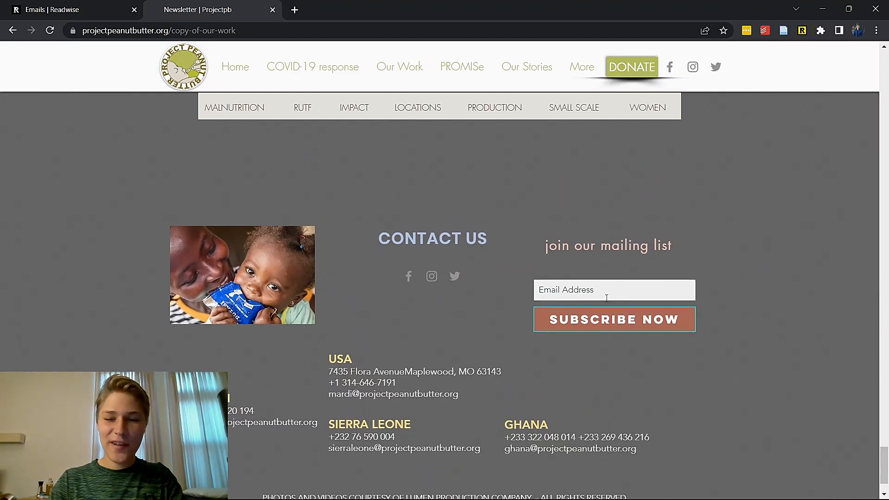
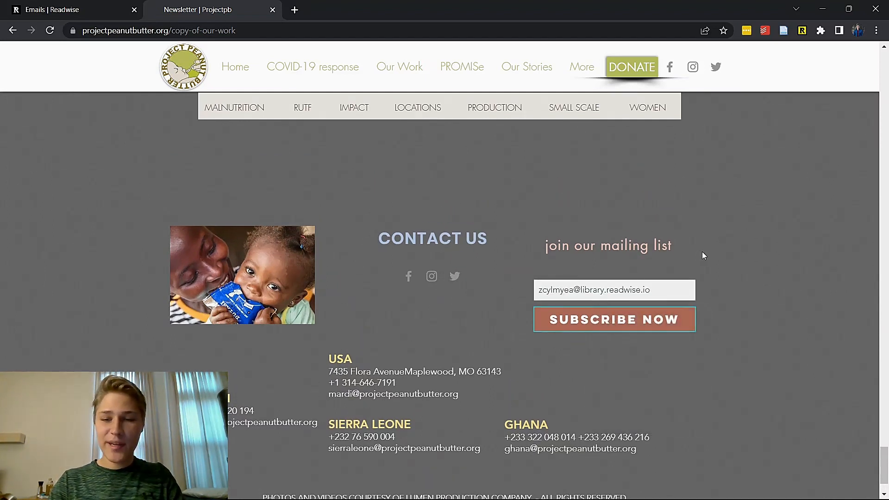
{"action": "left_click", "coordinate": [614, 318]}
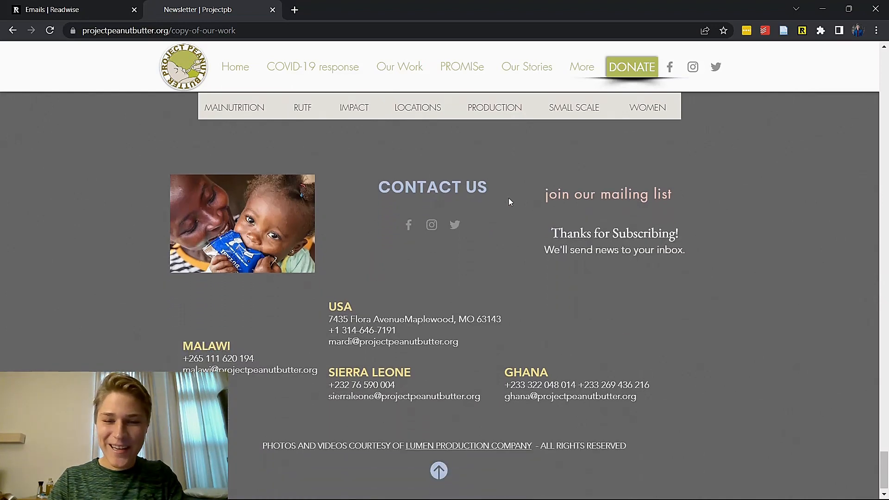
{"action": "left_click", "coordinate": [68, 9]}
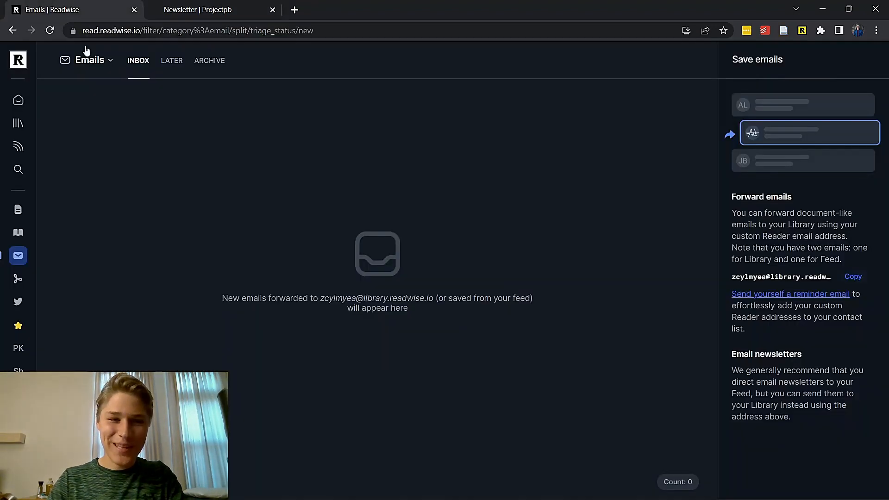
{"action": "left_click", "coordinate": [273, 9]}
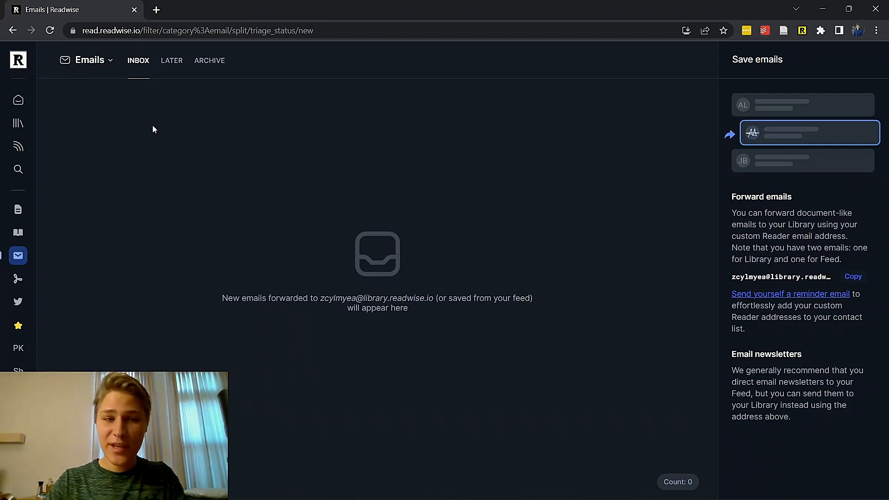
Open the Discovery UK YouTube channel, select its URL, and return to Reader.
{"action": "left_click", "coordinate": [155, 10]}
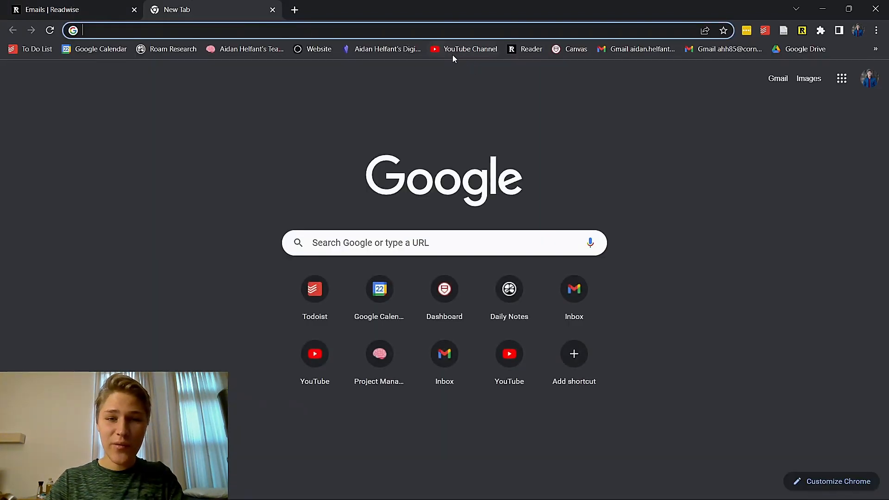
{"action": "type", "text": "peanut butter newsletter"}
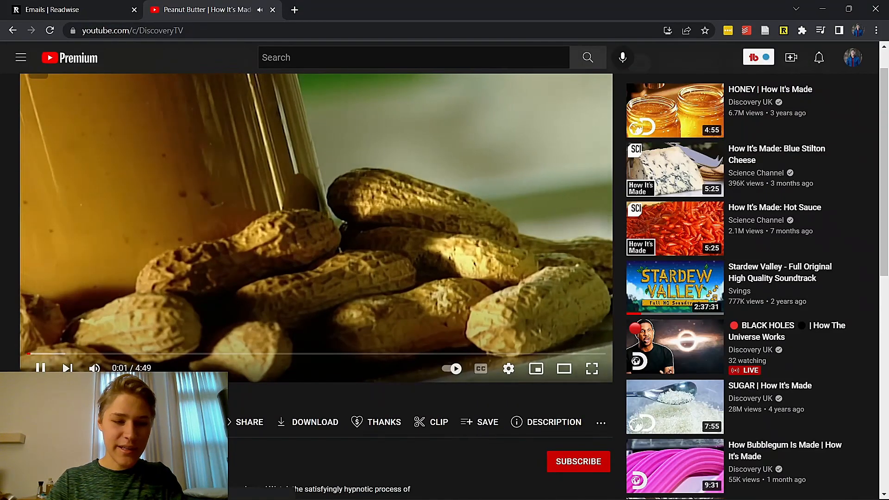
{"action": "left_click", "coordinate": [130, 31]}
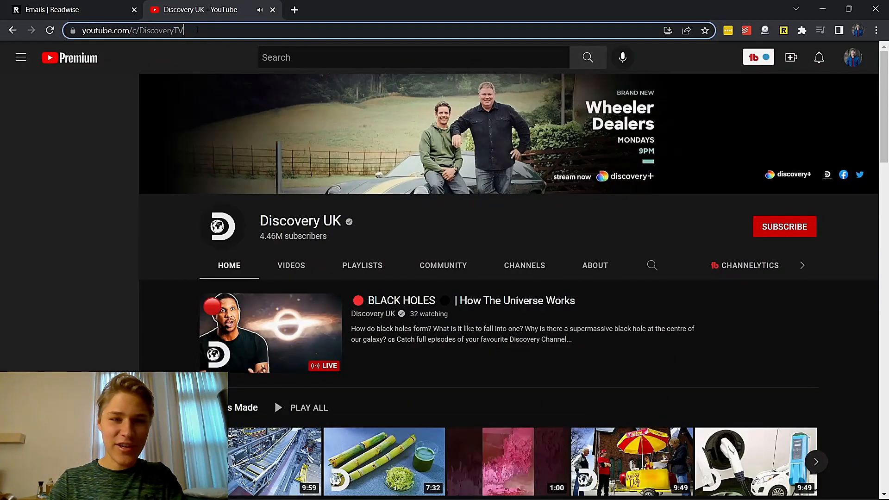
{"action": "left_click", "coordinate": [20, 58]}
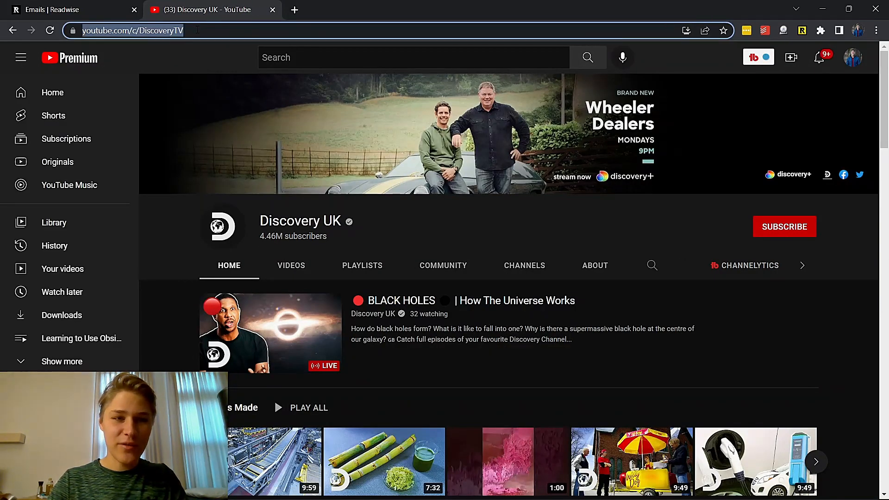
{"action": "left_click", "coordinate": [68, 10]}
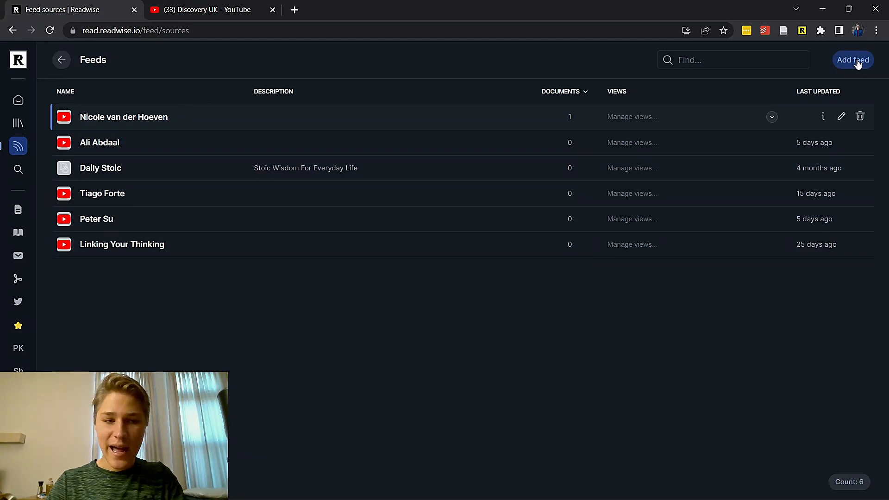
Add the Discovery UK channel as a feed, check Seen and New tabs, then remove it.
{"action": "left_click", "coordinate": [853, 60]}
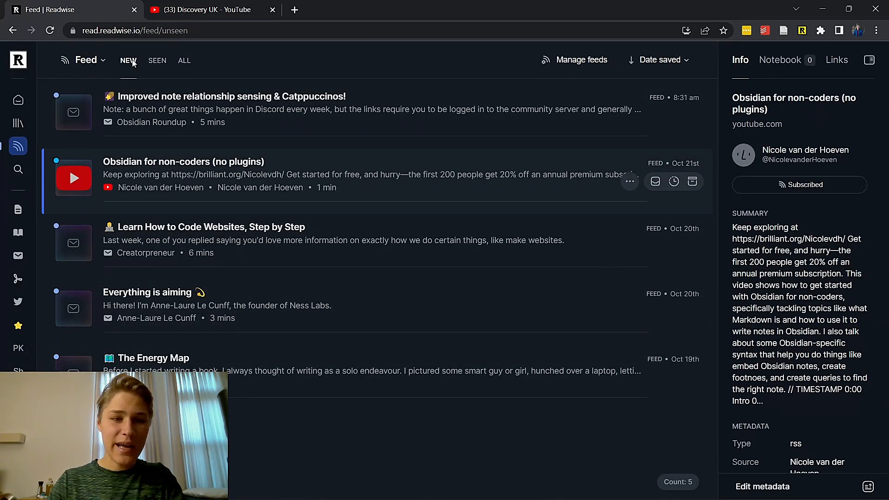
{"action": "left_click", "coordinate": [157, 60]}
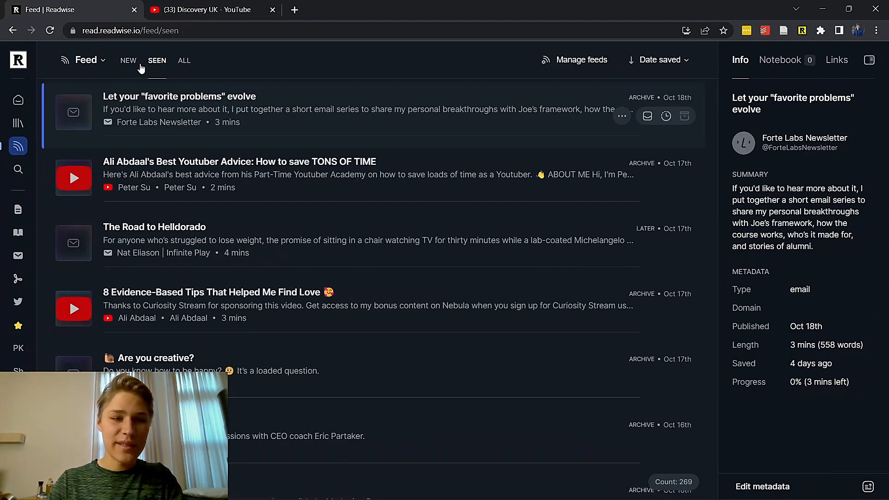
{"action": "left_click", "coordinate": [128, 60]}
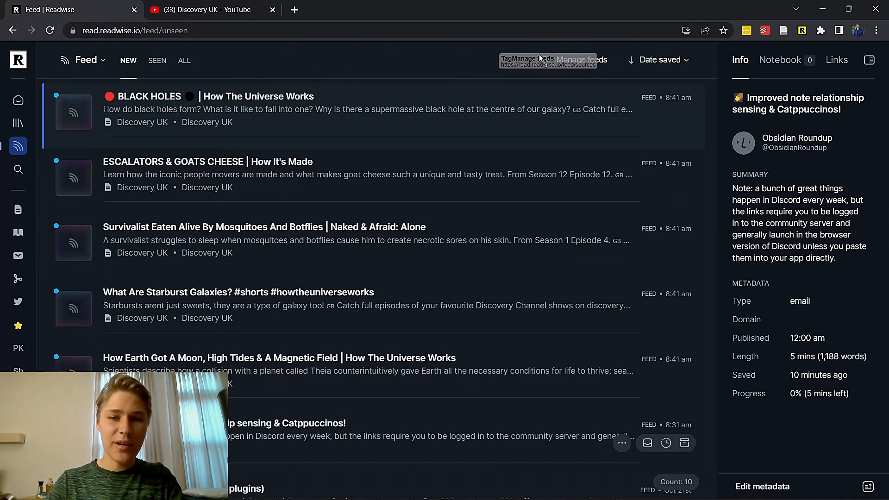
{"action": "mouse_move", "coordinate": [260, 78]}
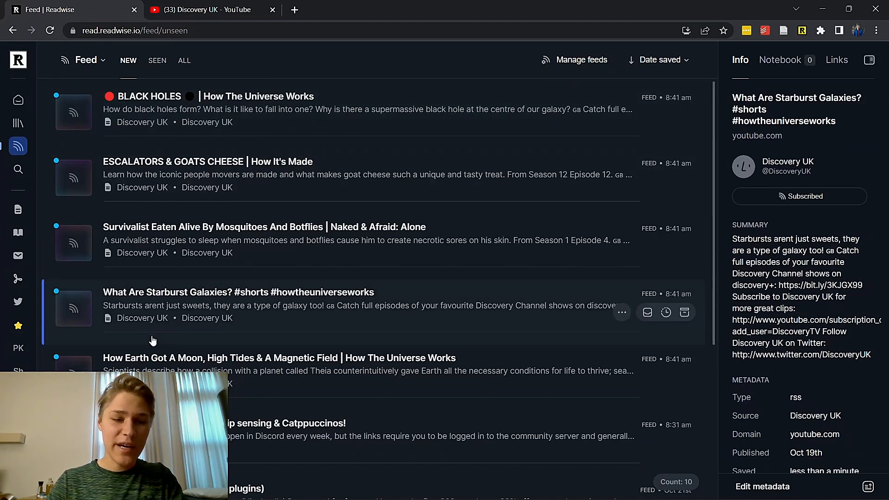
{"action": "left_click", "coordinate": [278, 358]}
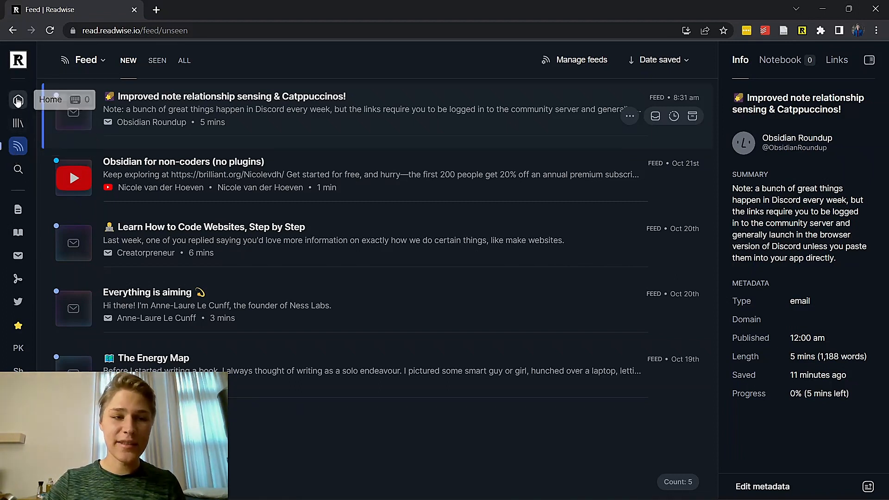
Visit Reader's Home page, then open the empty Library Inbox.
{"action": "left_click", "coordinate": [17, 100]}
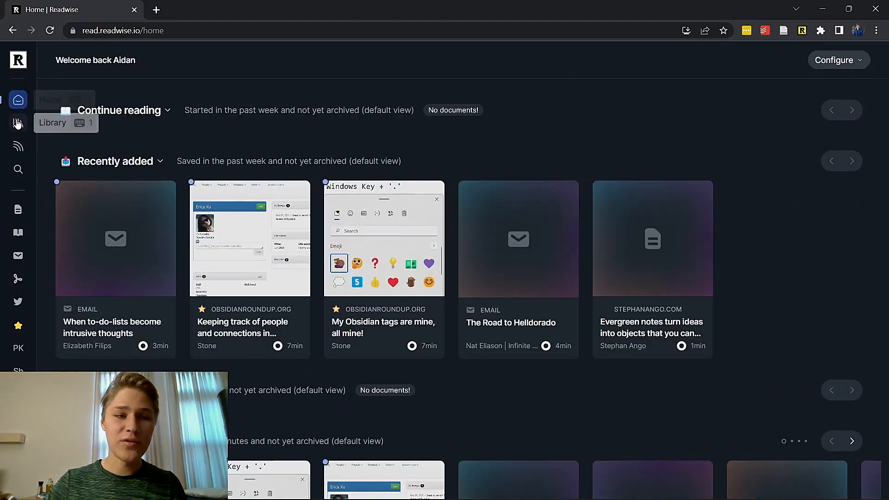
{"action": "left_click", "coordinate": [18, 123]}
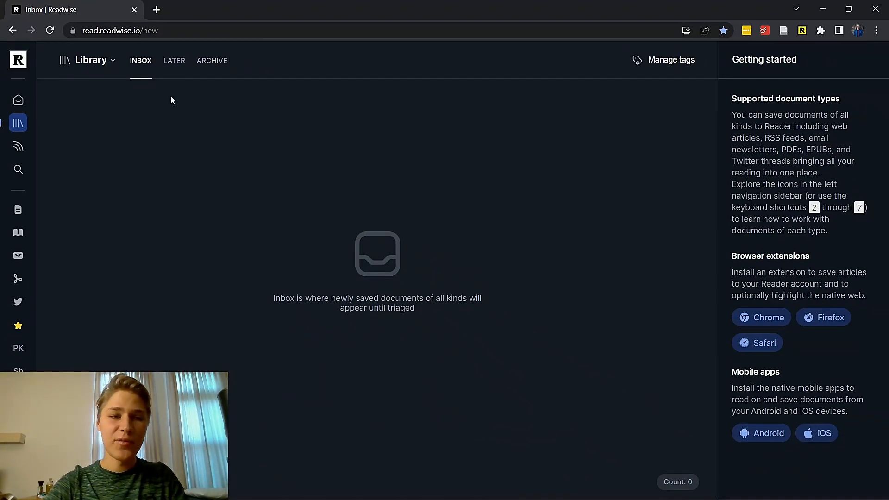
{"action": "mouse_move", "coordinate": [171, 174]}
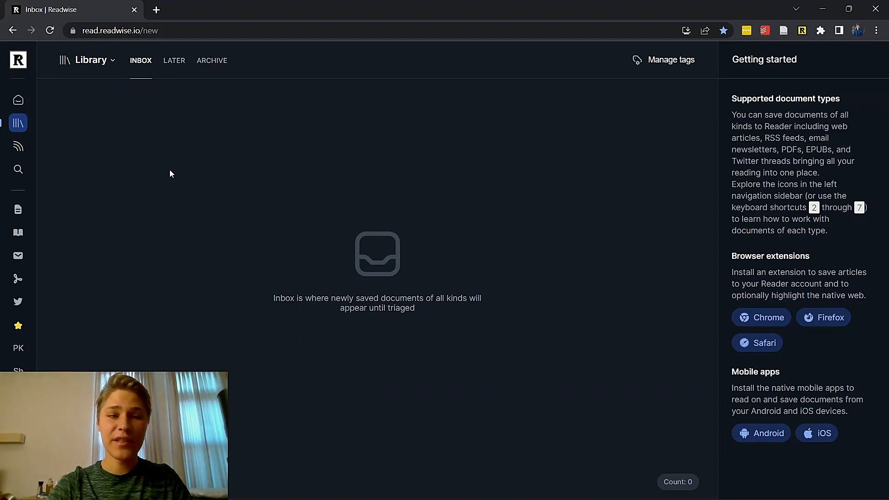
{"action": "mouse_move", "coordinate": [103, 162]}
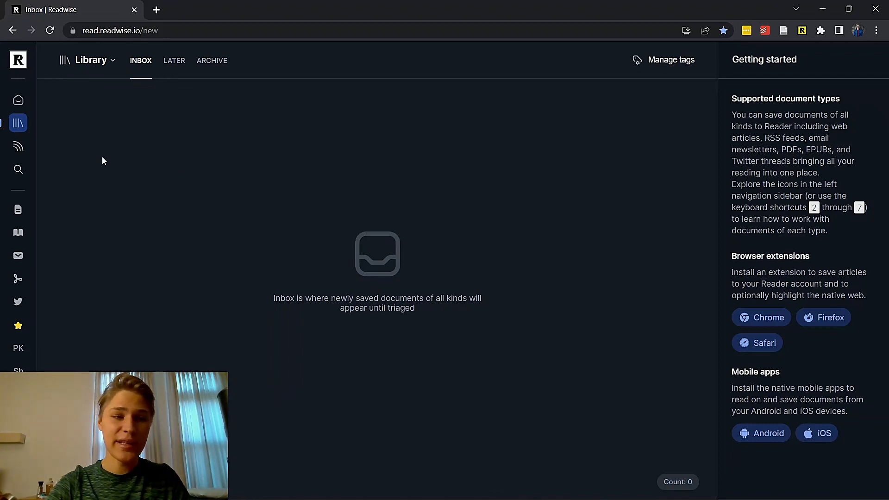
{"action": "mouse_move", "coordinate": [18, 146]}
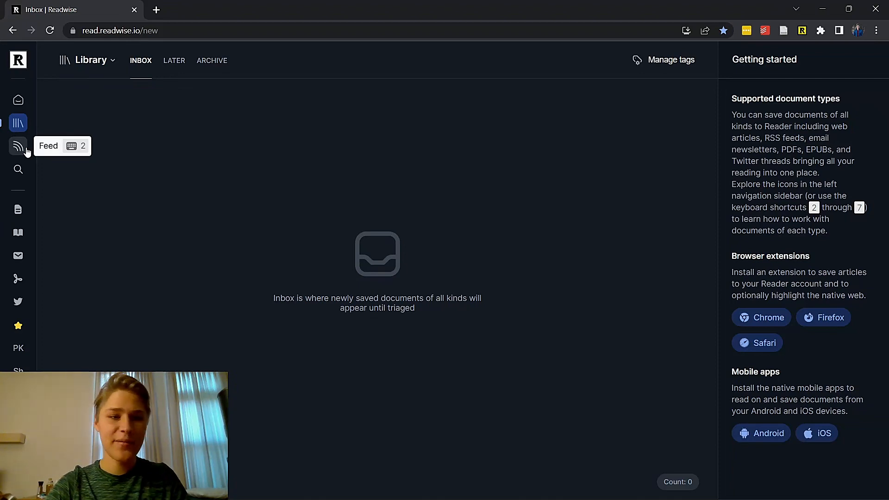
In Feed's new items, send the Catppuccinos note article to Later and continue triaging.
{"action": "left_click", "coordinate": [18, 147]}
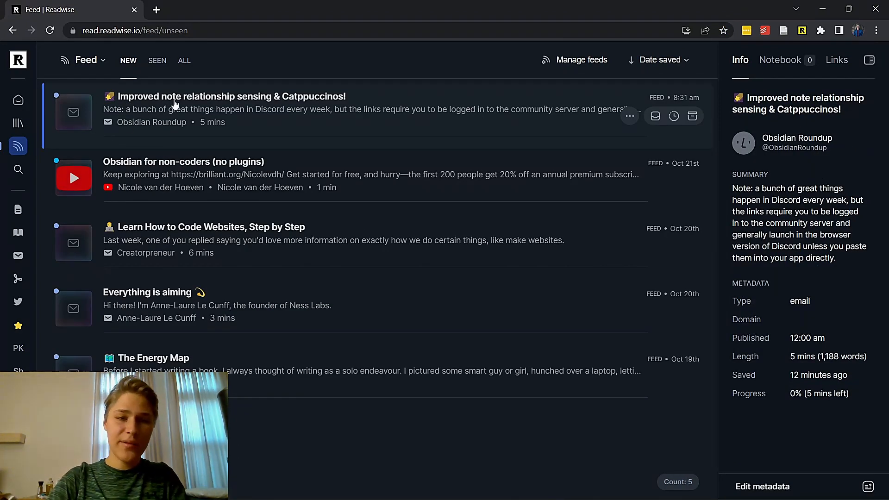
{"action": "left_click", "coordinate": [183, 162]}
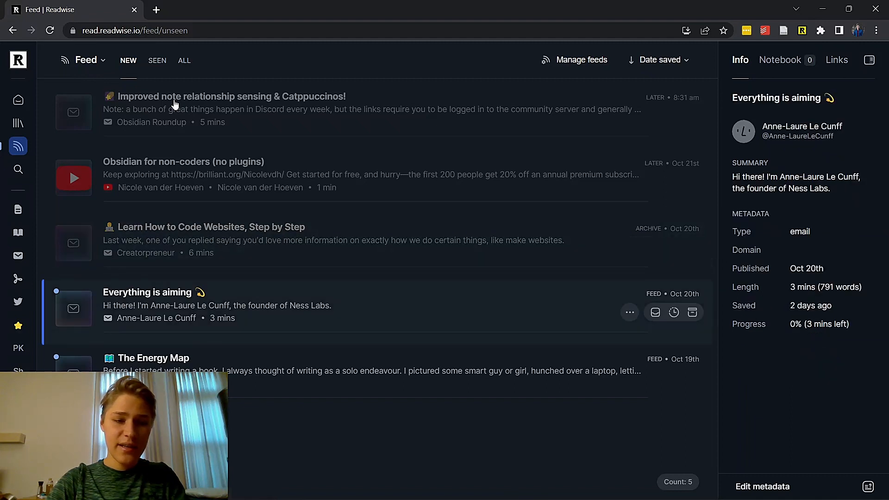
{"action": "left_click", "coordinate": [153, 358]}
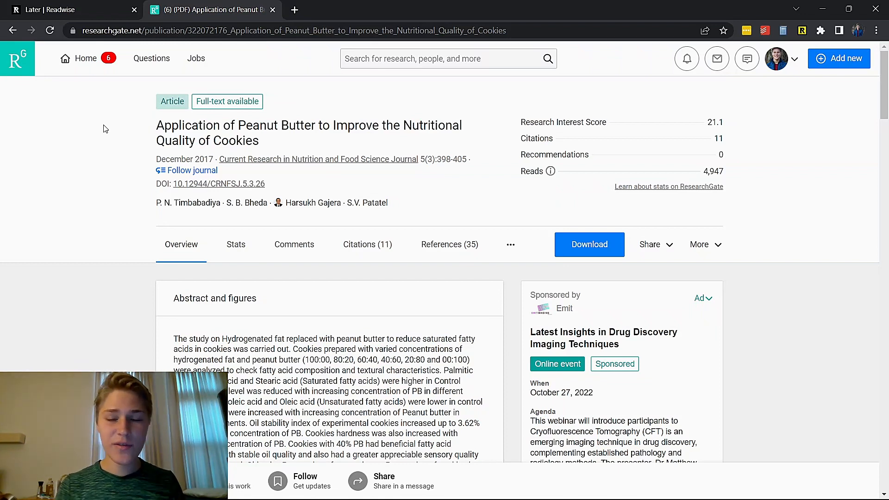
{"action": "mouse_move", "coordinate": [589, 245]}
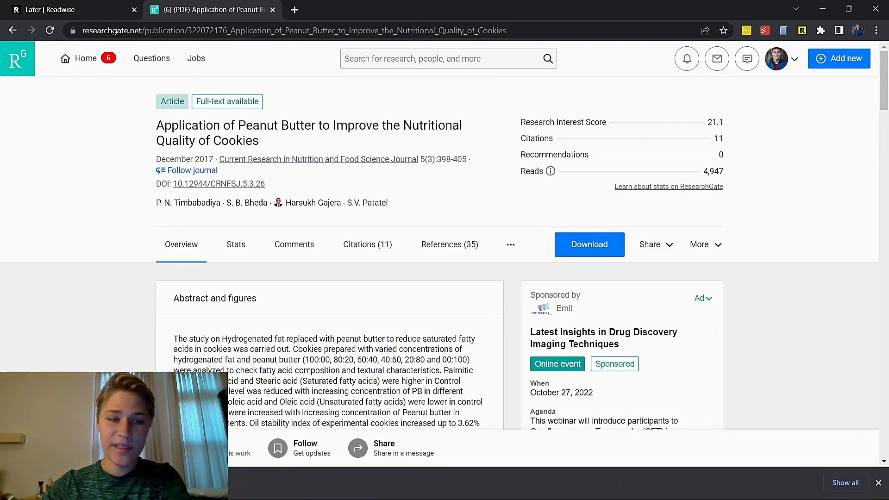
Download the peanut butter cookies paper from ResearchGate, view the PDF, and return to Reader.
{"action": "left_click", "coordinate": [589, 244]}
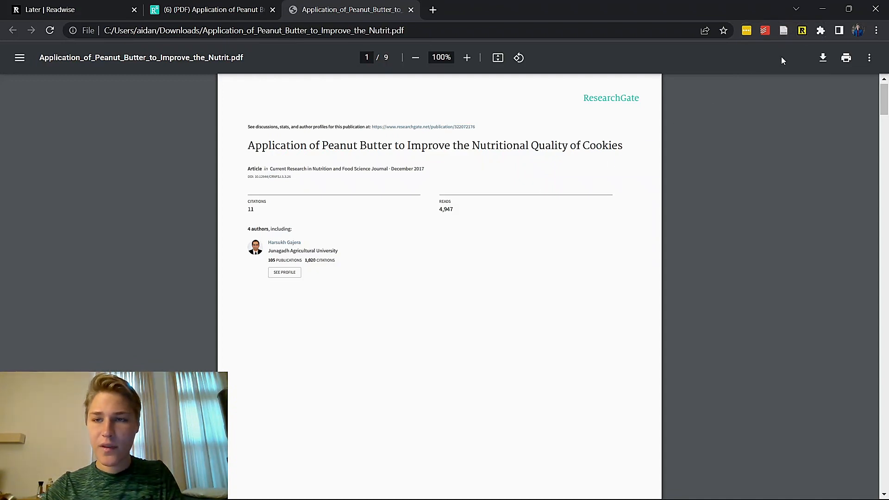
{"action": "mouse_move", "coordinate": [802, 31]}
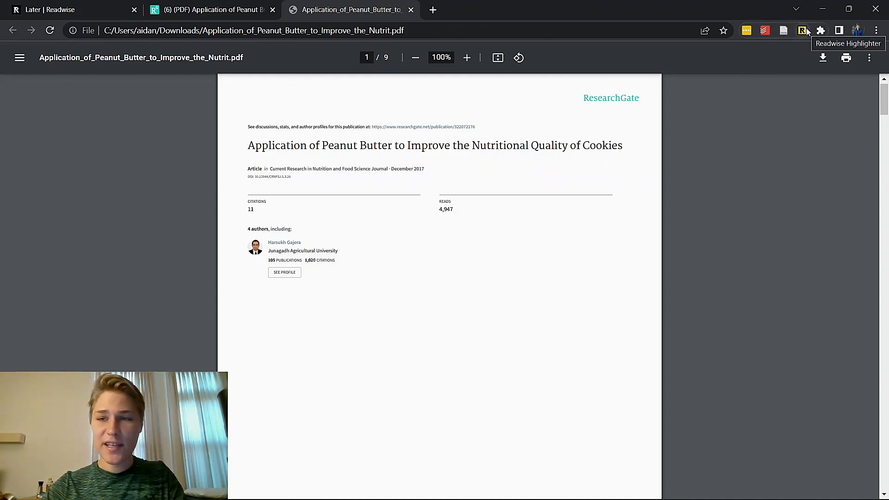
{"action": "mouse_move", "coordinate": [638, 97]}
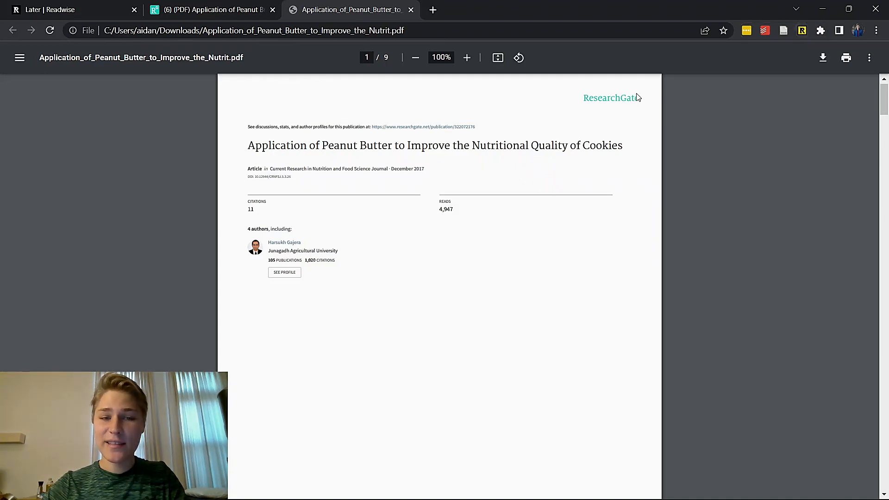
{"action": "scroll", "scroll_direction": "down", "scroll_amount": 3}
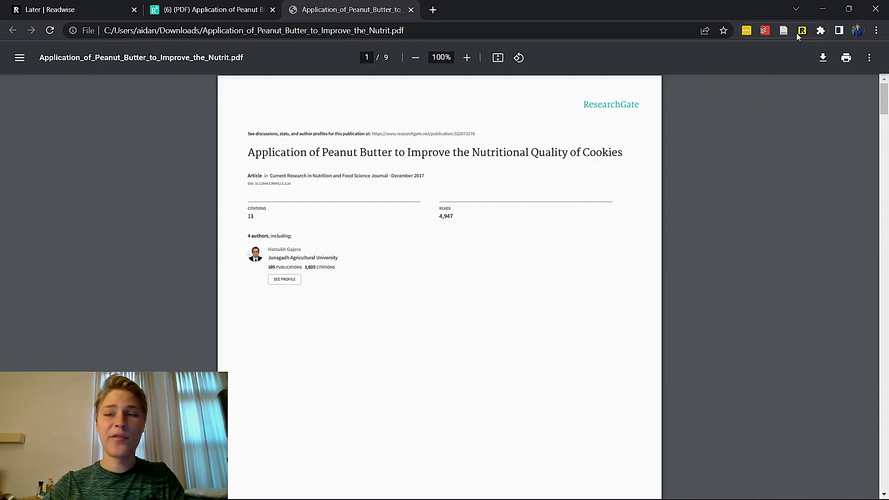
{"action": "left_click", "coordinate": [68, 10]}
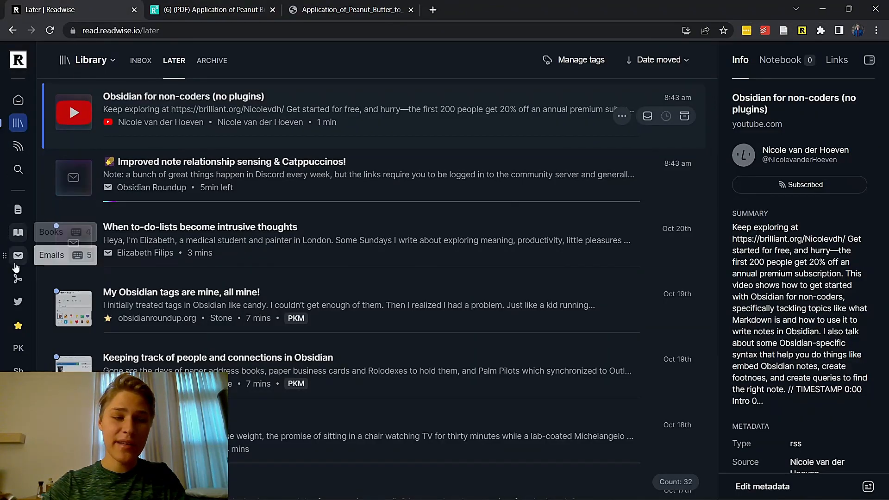
Upload the downloaded peanut butter cookie PDF into Reader's PDFs inbox and open its More actions.
{"action": "left_click", "coordinate": [18, 278]}
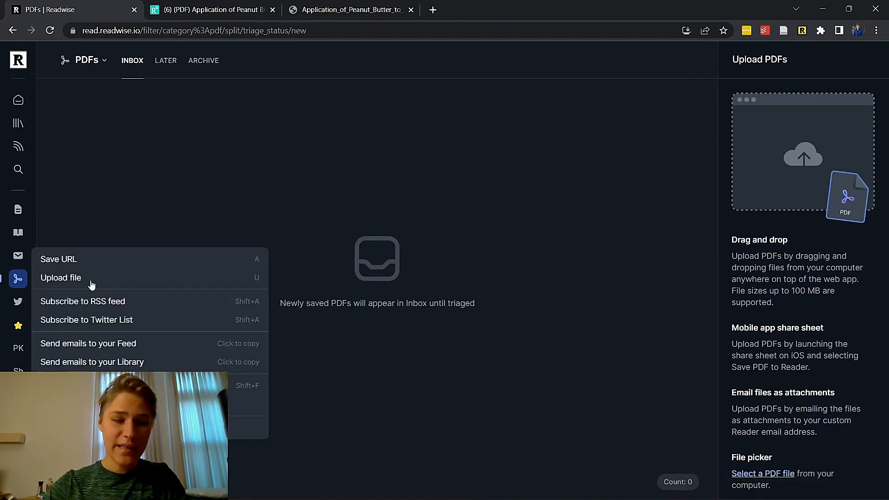
{"action": "left_click", "coordinate": [60, 278]}
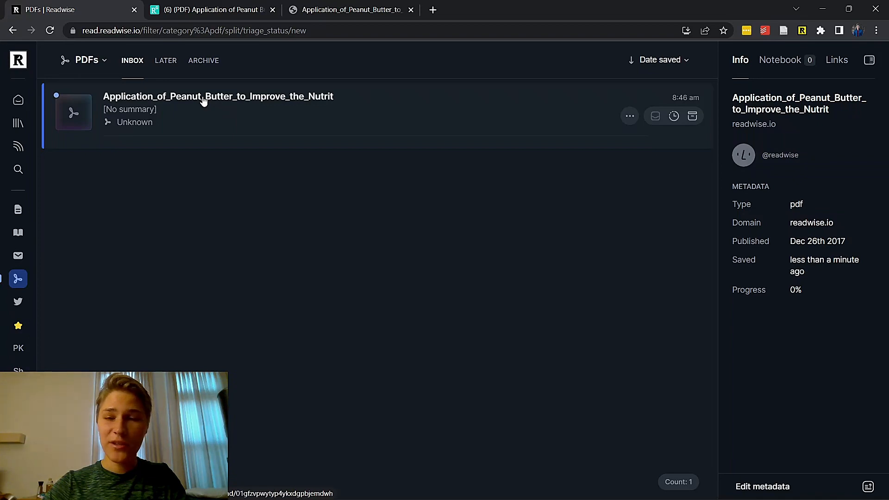
{"action": "left_click", "coordinate": [630, 116]}
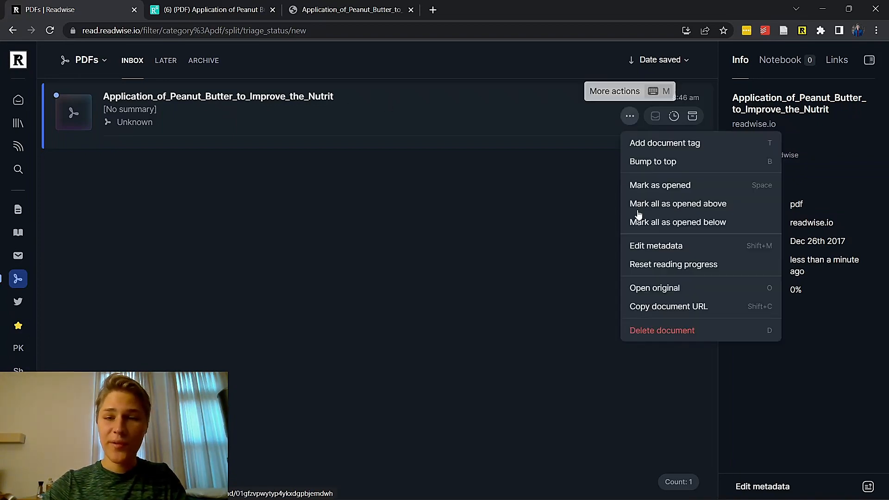
{"action": "left_click", "coordinate": [350, 10]}
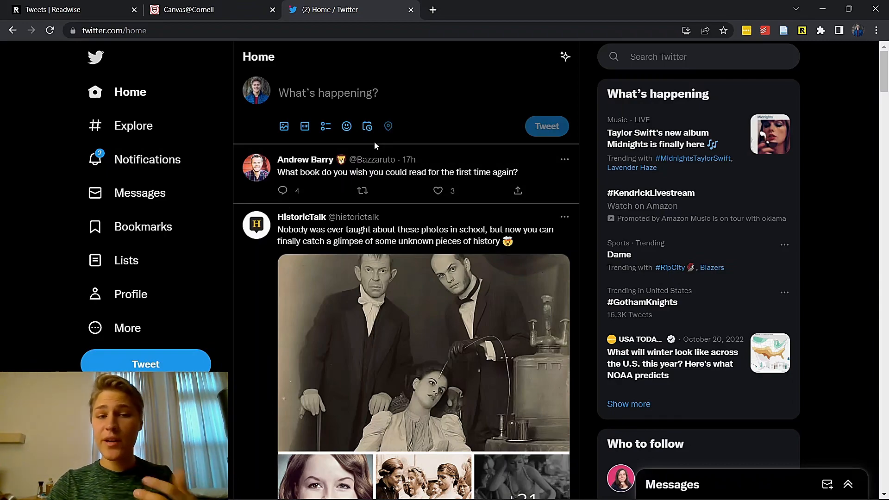
{"action": "mouse_move", "coordinate": [428, 147]}
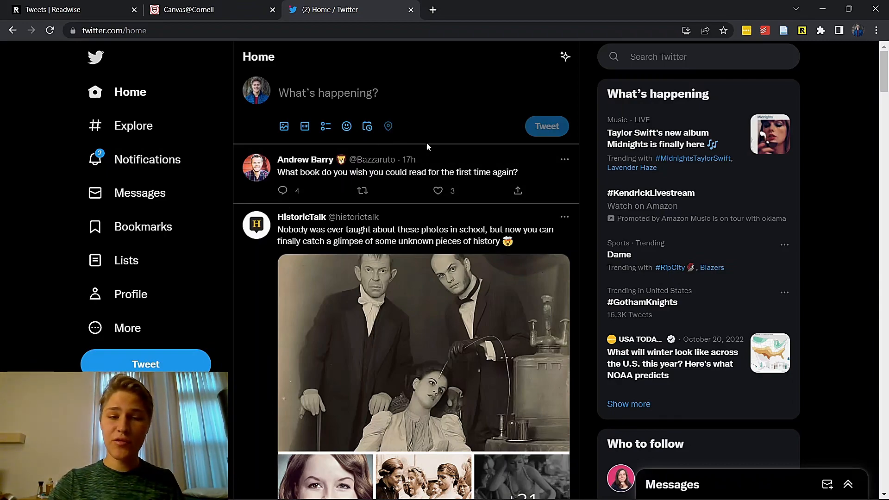
Pick a tweet from the feed and DM it to Readwise with the comment 'save tweet'.
{"action": "scroll", "scroll_direction": "down", "scroll_amount": 3}
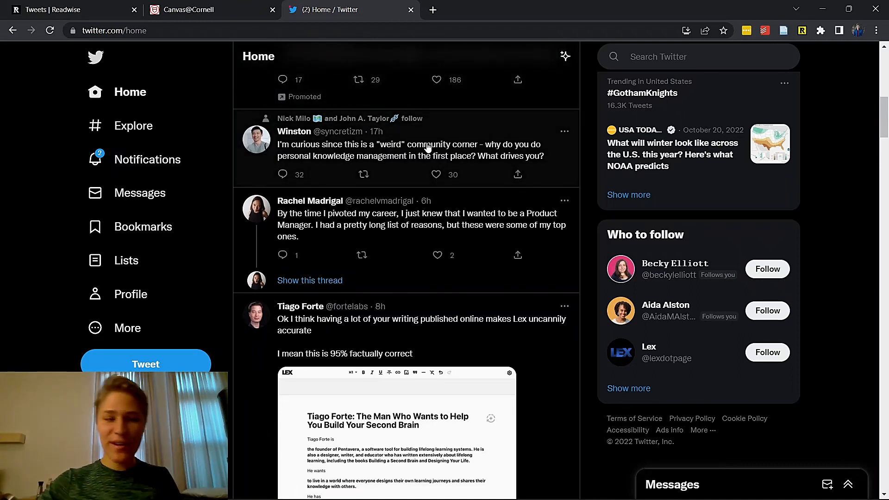
{"action": "scroll", "scroll_direction": "down", "scroll_amount": 3}
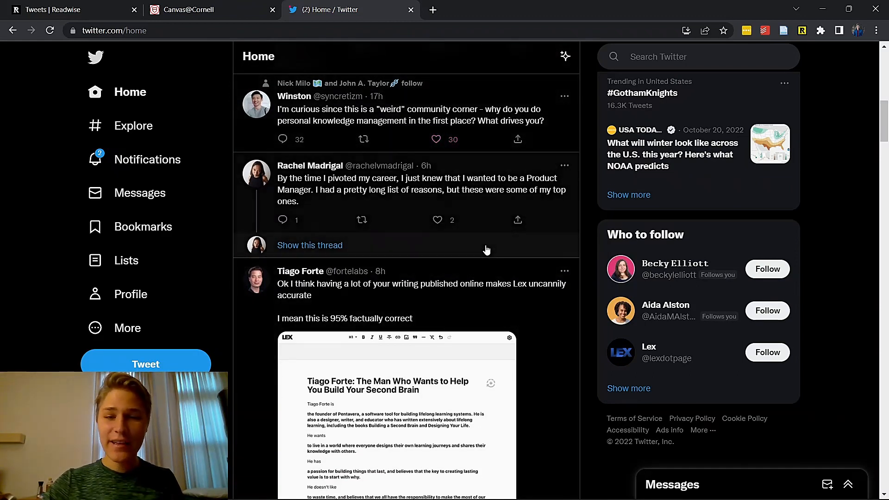
{"action": "mouse_move", "coordinate": [517, 219]}
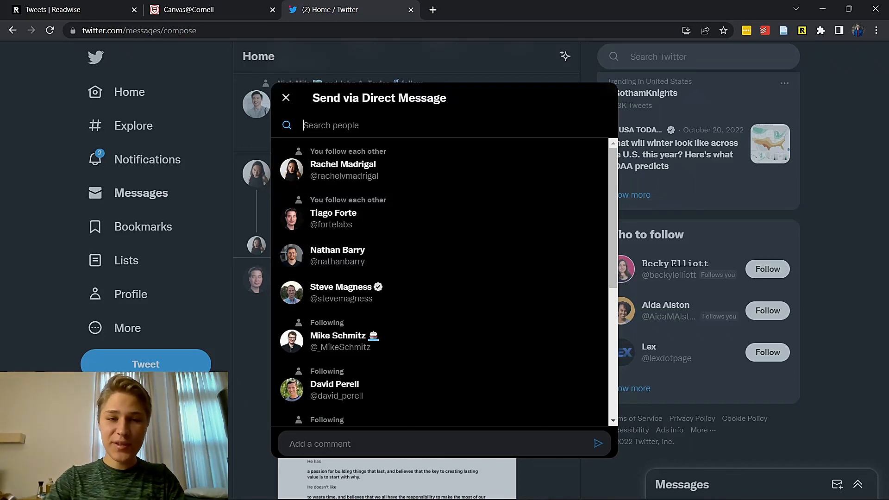
{"action": "type", "text": "read"}
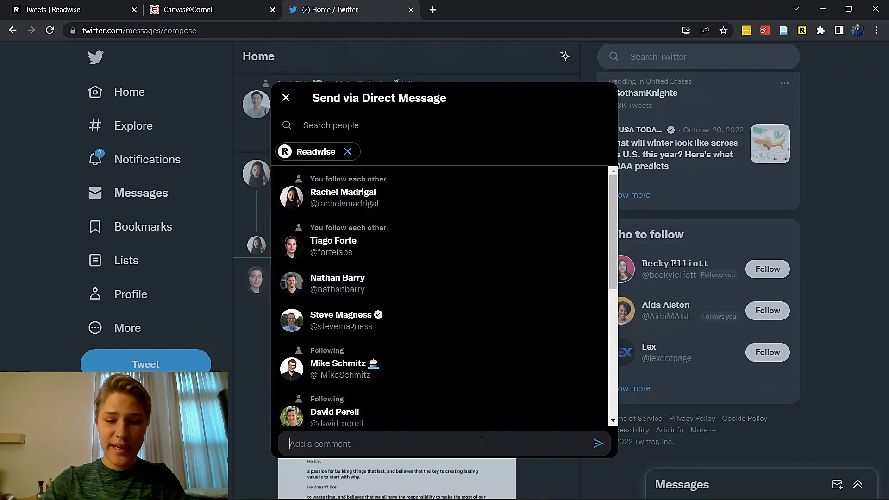
{"action": "type", "text": "s"}
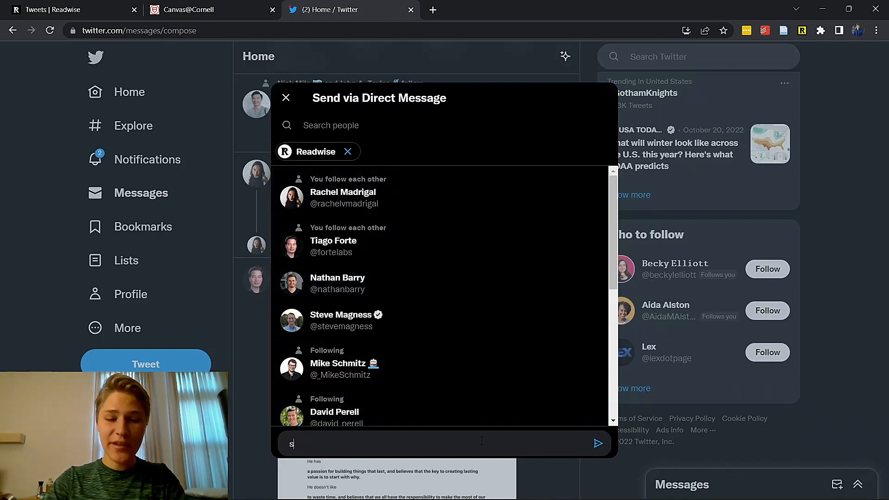
{"action": "type", "text": "ave"}
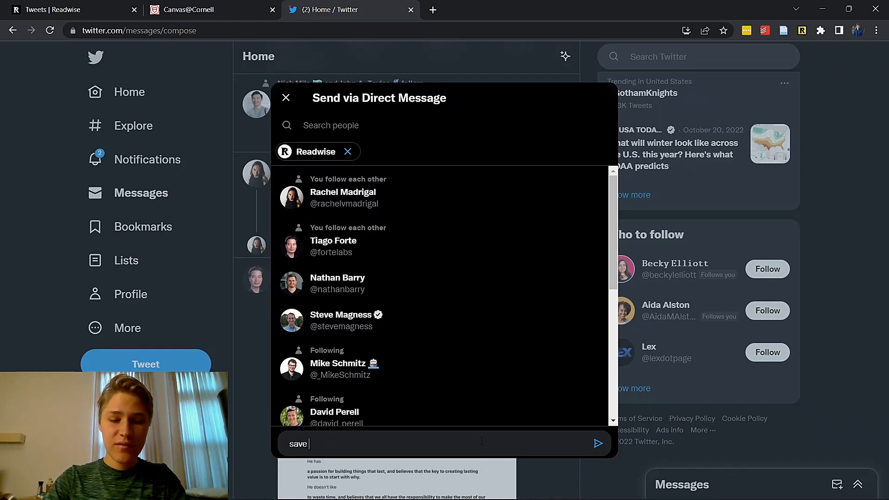
{"action": "type", "text": "tweet"}
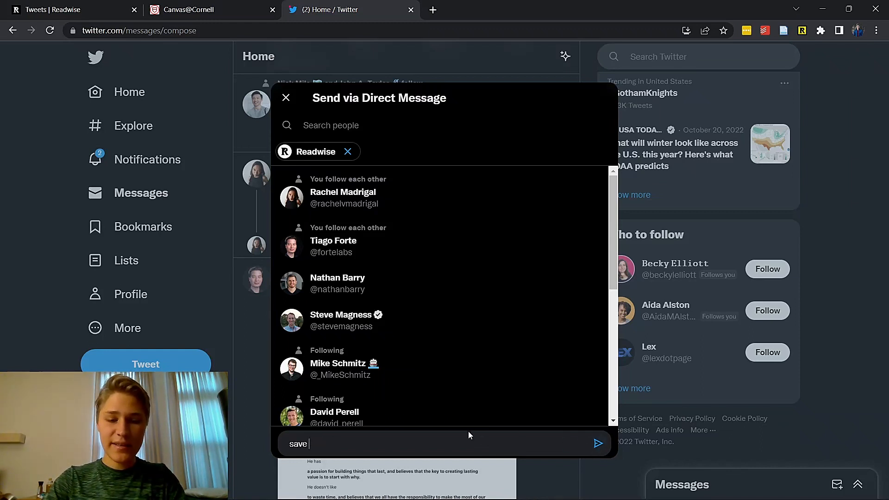
{"action": "left_click", "coordinate": [63, 10]}
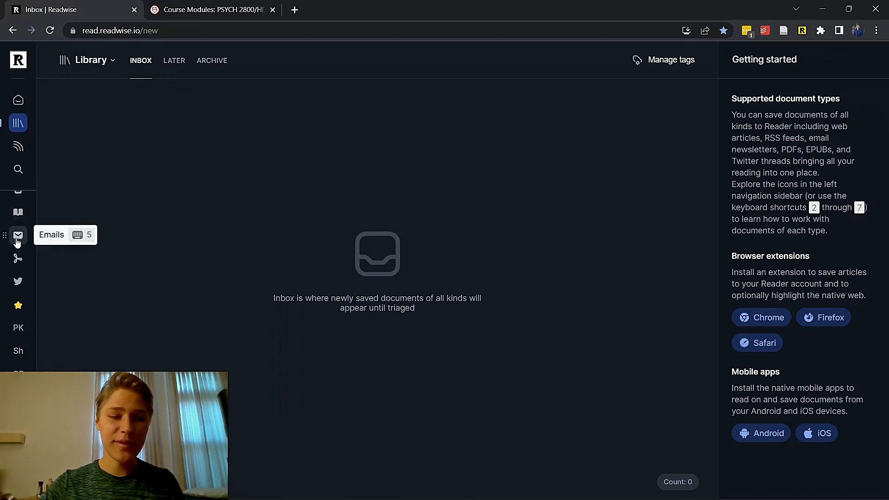
{"action": "mouse_move", "coordinate": [18, 306]}
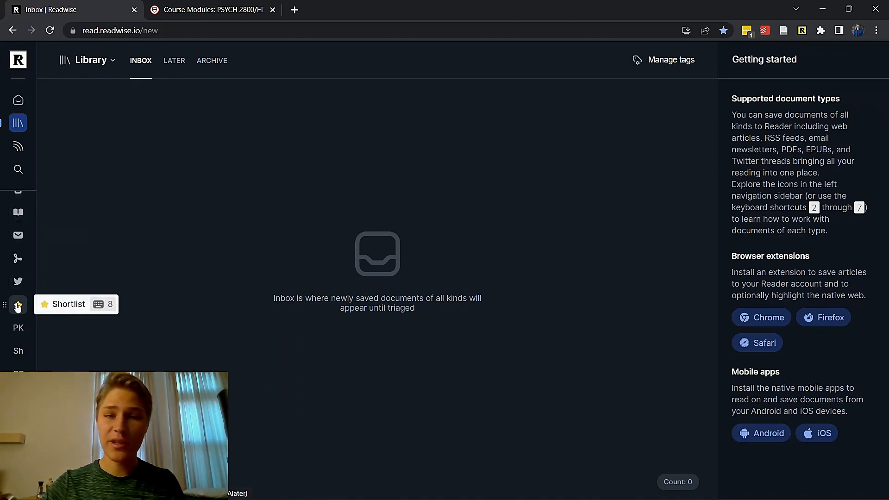
Open the star Shortlist view from Reader's left sidebar.
{"action": "left_click", "coordinate": [18, 305]}
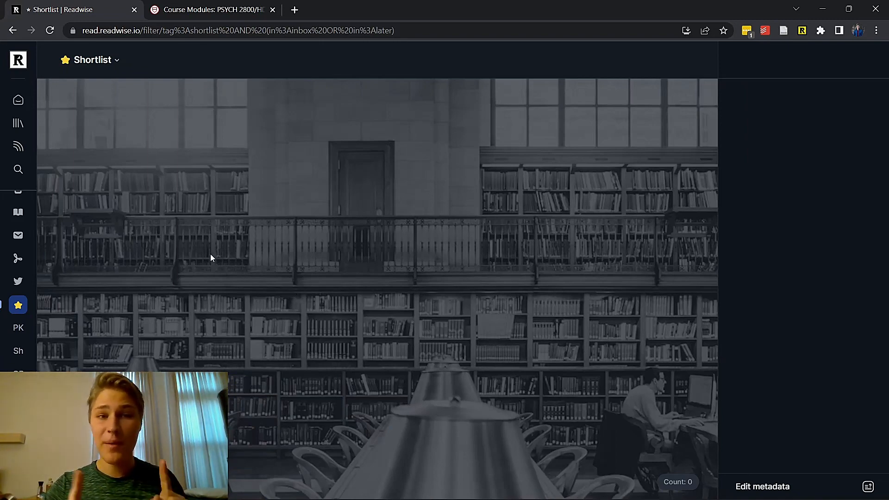
{"action": "mouse_move", "coordinate": [237, 195]}
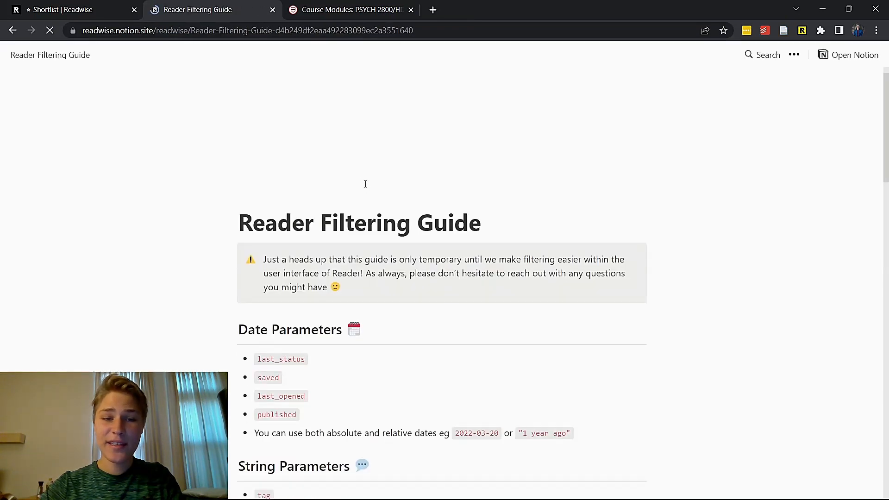
Scroll the Reader Filtering Guide down to the shortlist query example.
{"action": "scroll", "scroll_direction": "down", "scroll_amount": 3}
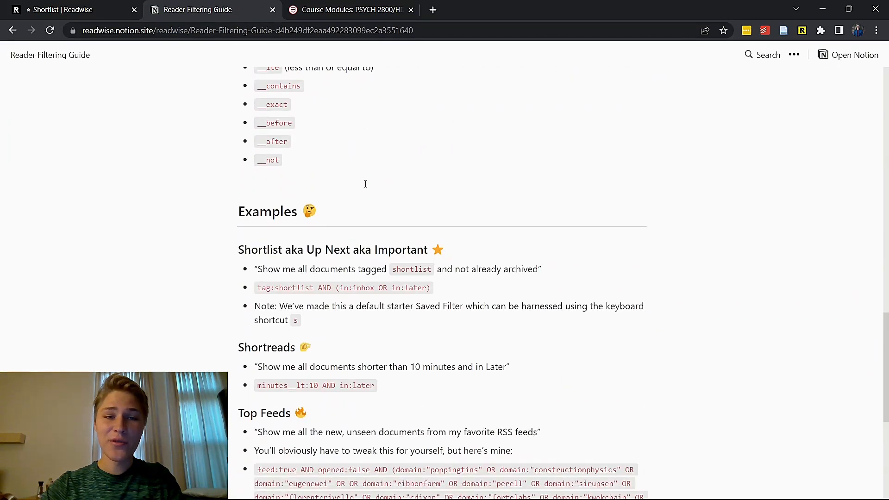
{"action": "scroll", "scroll_direction": "down", "scroll_amount": 3}
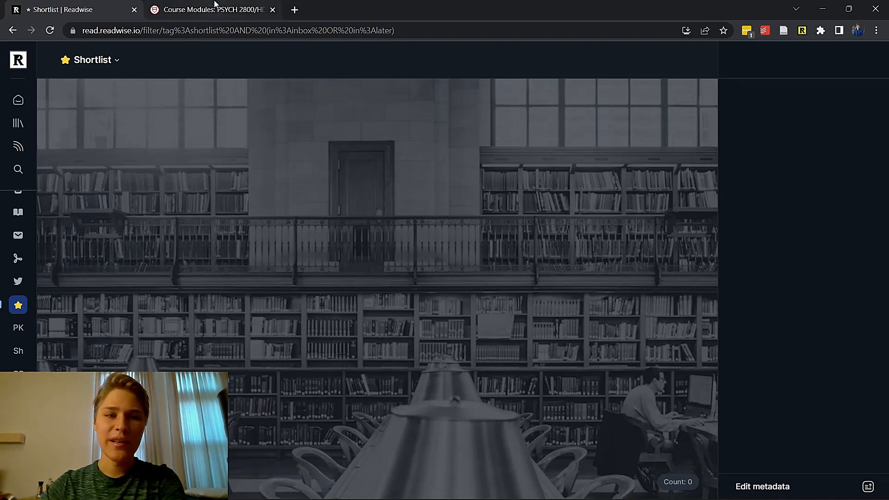
Browse the Readings module on Canvas Course Modules, then return to the Reader tab.
{"action": "left_click", "coordinate": [210, 10]}
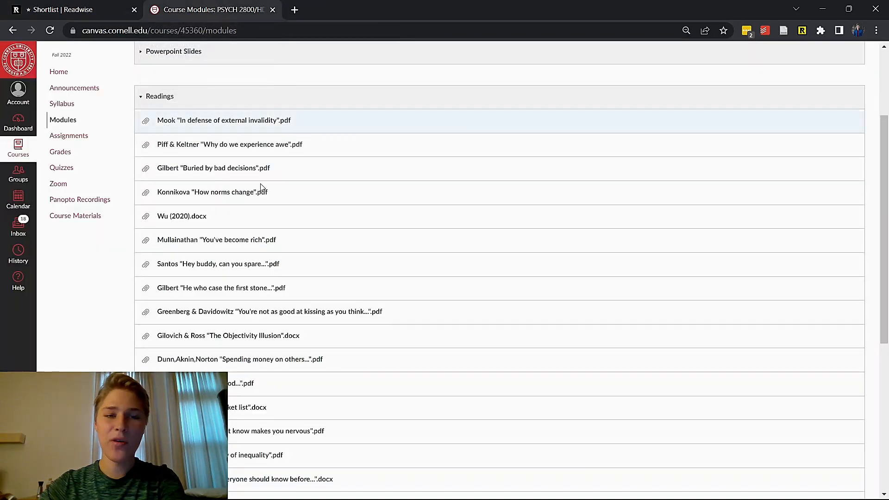
{"action": "mouse_move", "coordinate": [363, 221]}
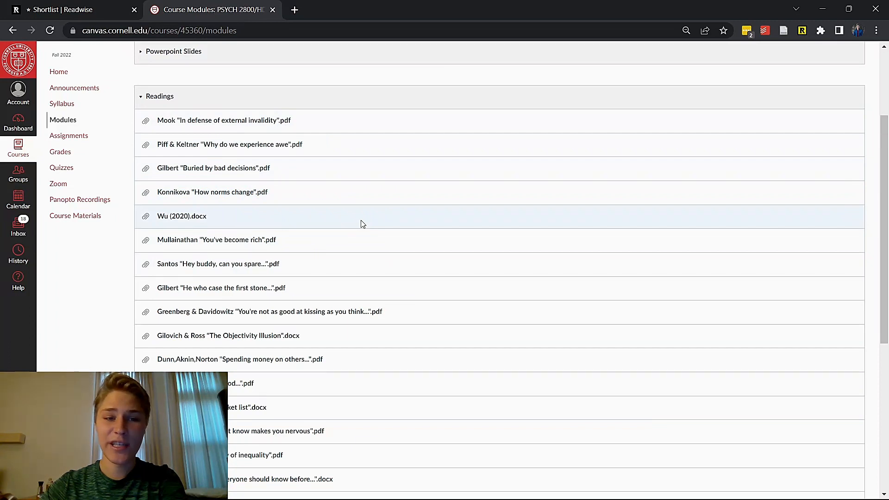
{"action": "mouse_move", "coordinate": [229, 239]}
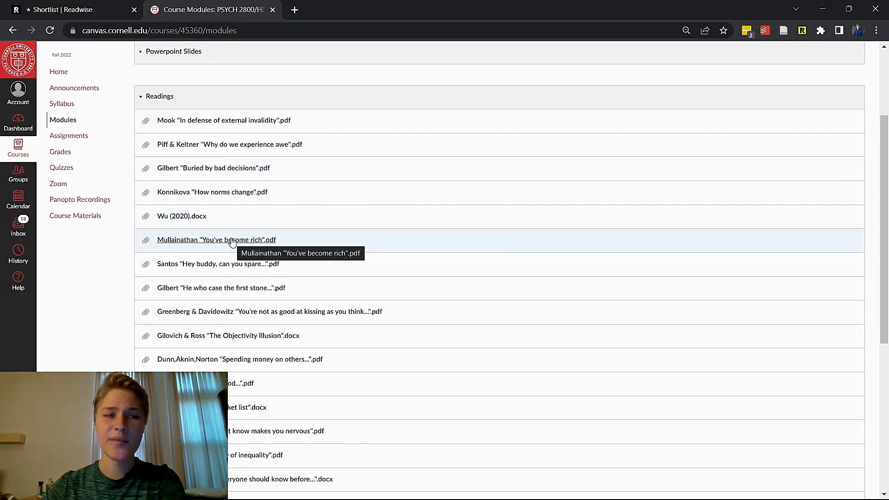
{"action": "mouse_move", "coordinate": [62, 10]}
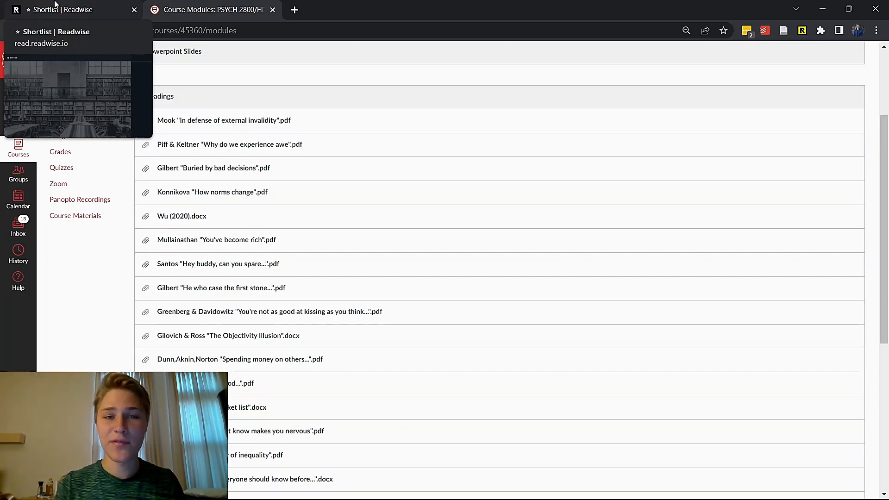
{"action": "left_click", "coordinate": [73, 9]}
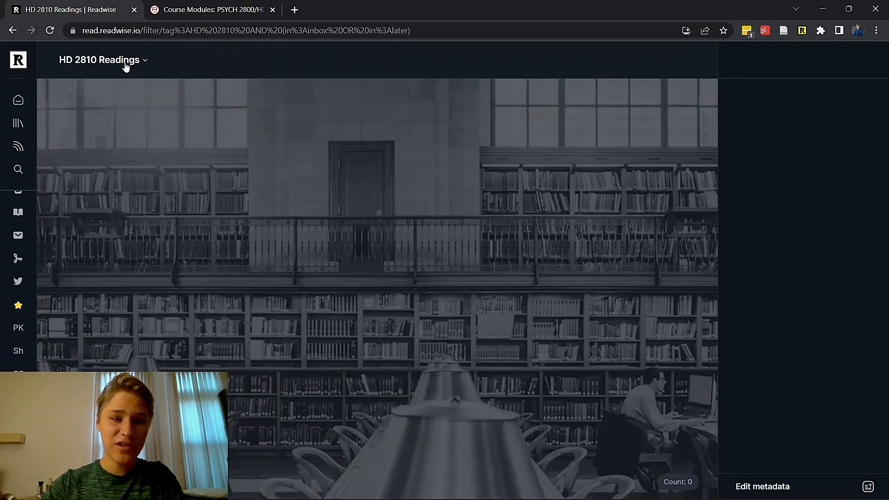
View the HD 2810 Readings query (tag HD 2810, inbox or later) and close it unchanged.
{"action": "left_click", "coordinate": [102, 60]}
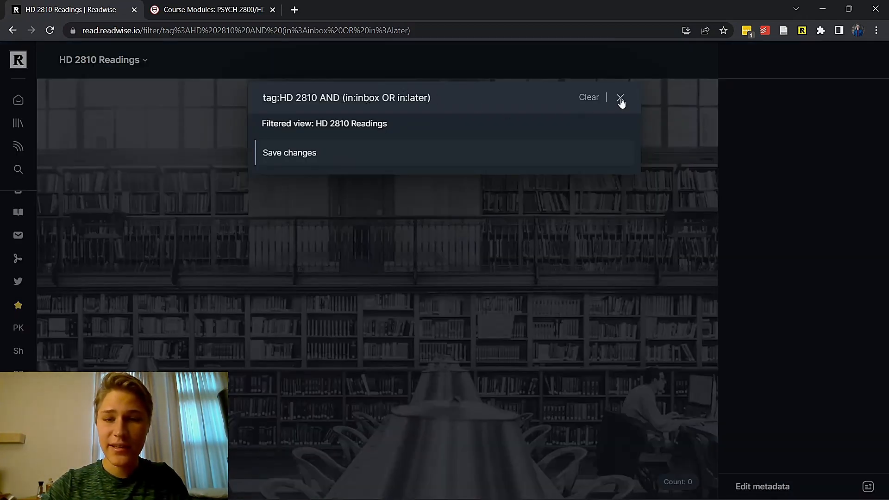
{"action": "left_click", "coordinate": [621, 98]}
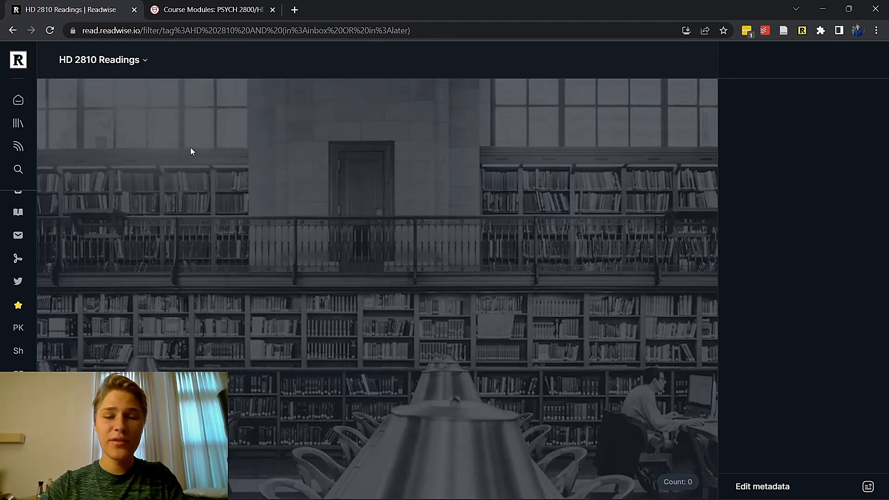
{"action": "mouse_move", "coordinate": [160, 211]}
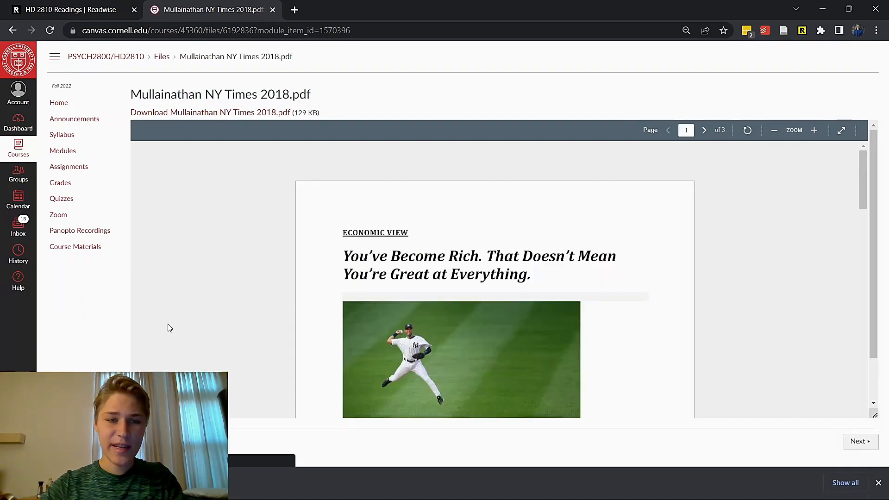
Check the Mullainathan 'You've Become Rich' PDF and close the add-document options.
{"action": "left_click", "coordinate": [210, 112]}
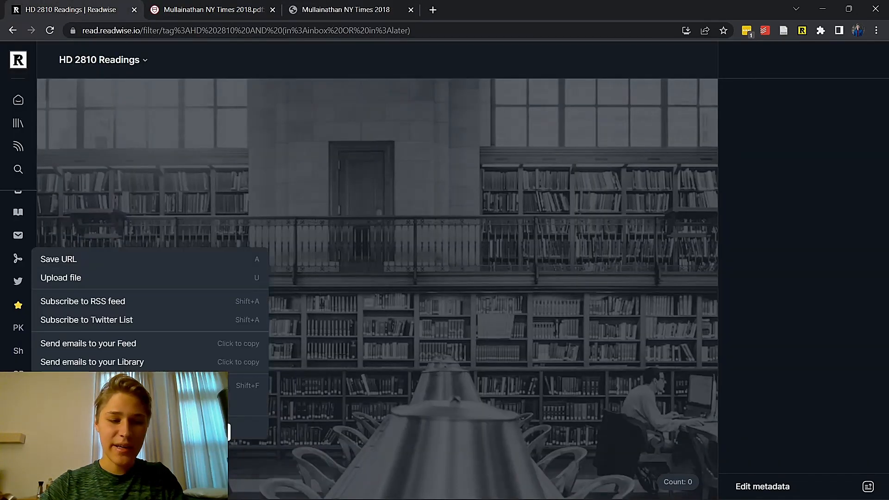
{"action": "left_click", "coordinate": [104, 283]}
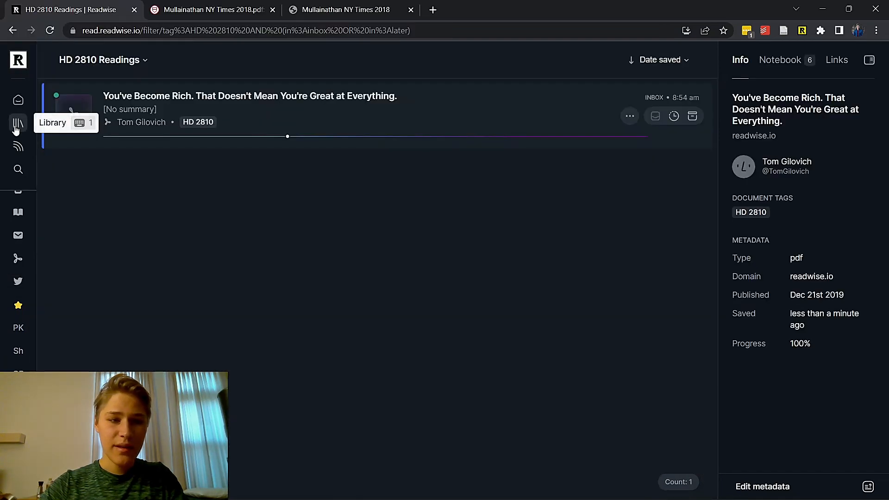
{"action": "mouse_move", "coordinate": [283, 139]}
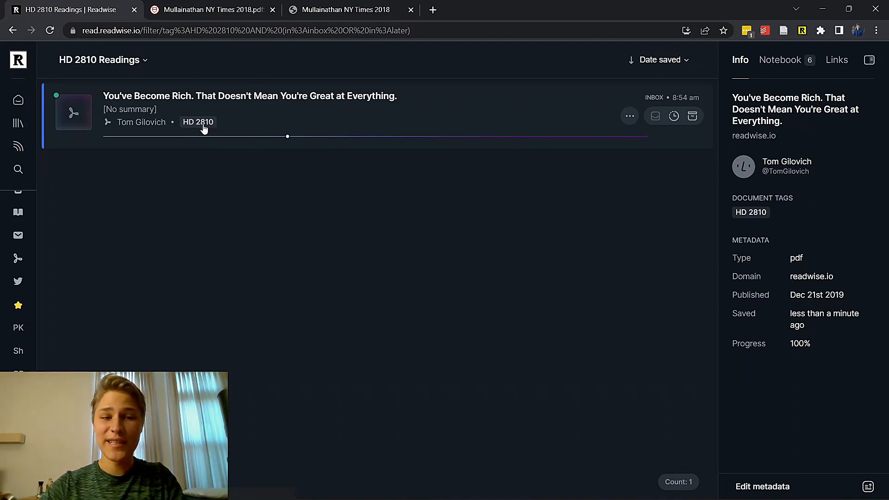
{"action": "mouse_move", "coordinate": [18, 328]}
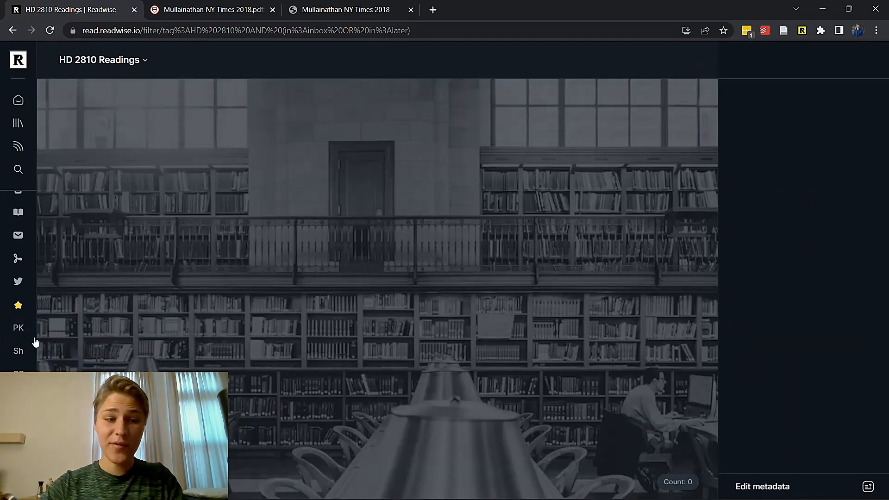
{"action": "mouse_move", "coordinate": [18, 350]}
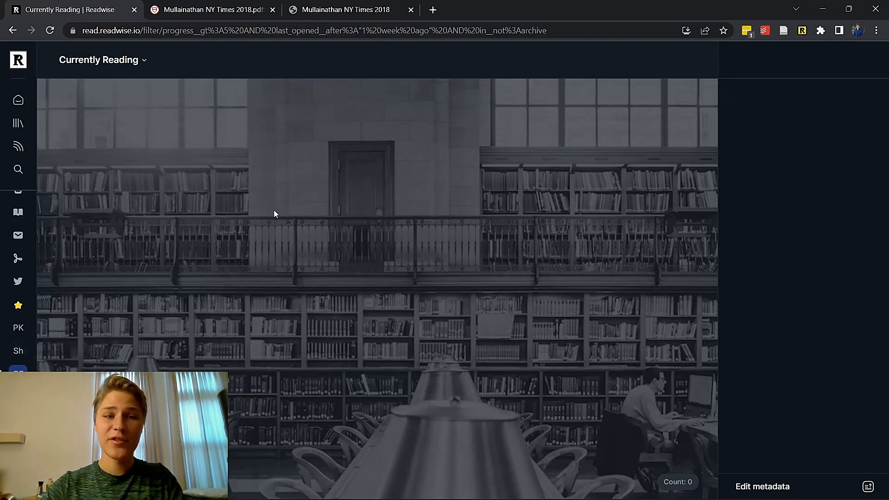
Inspect the Currently Reading and Shortreads queries via Edit filter, then open PKM's 11 documents.
{"action": "left_click", "coordinate": [102, 60]}
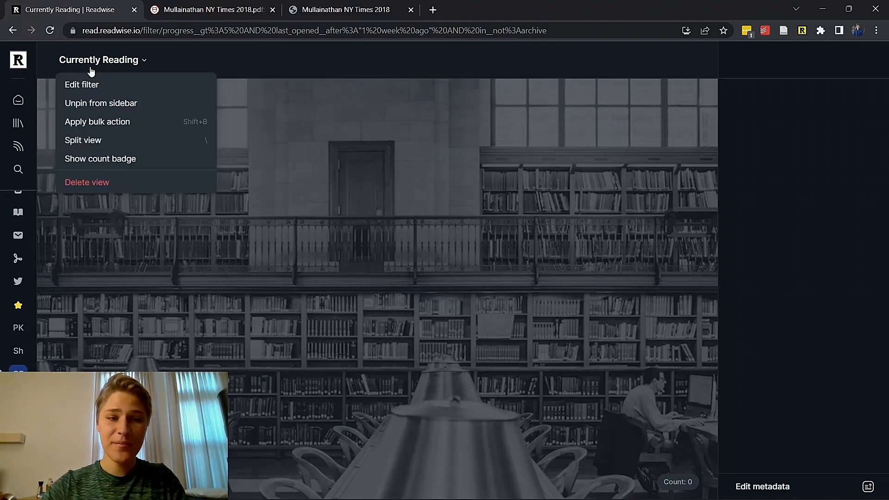
{"action": "left_click", "coordinate": [82, 84]}
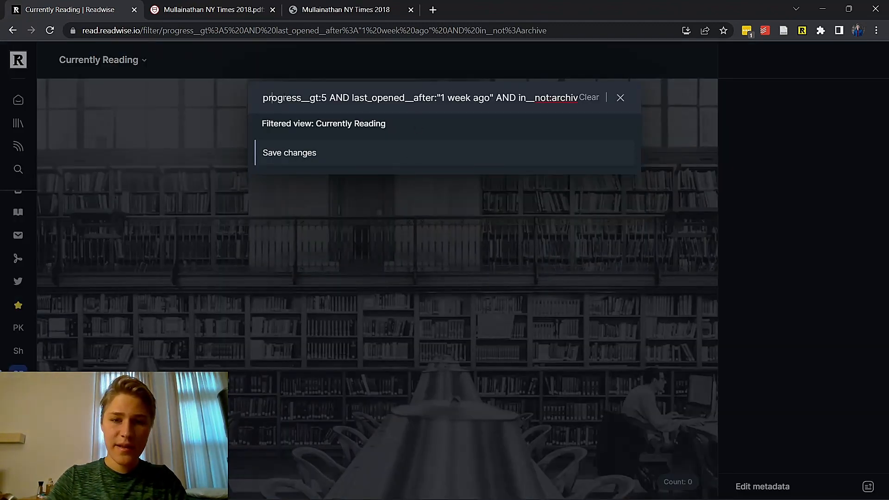
{"action": "left_click", "coordinate": [620, 98]}
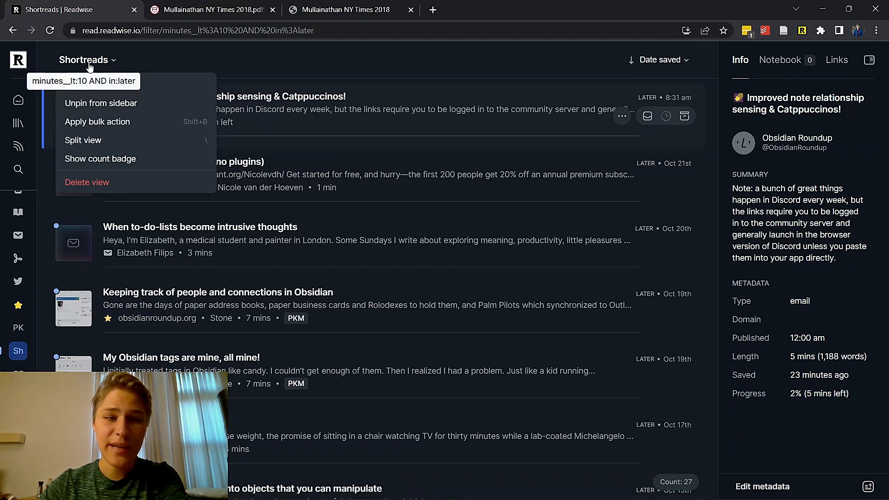
{"action": "left_click", "coordinate": [135, 66]}
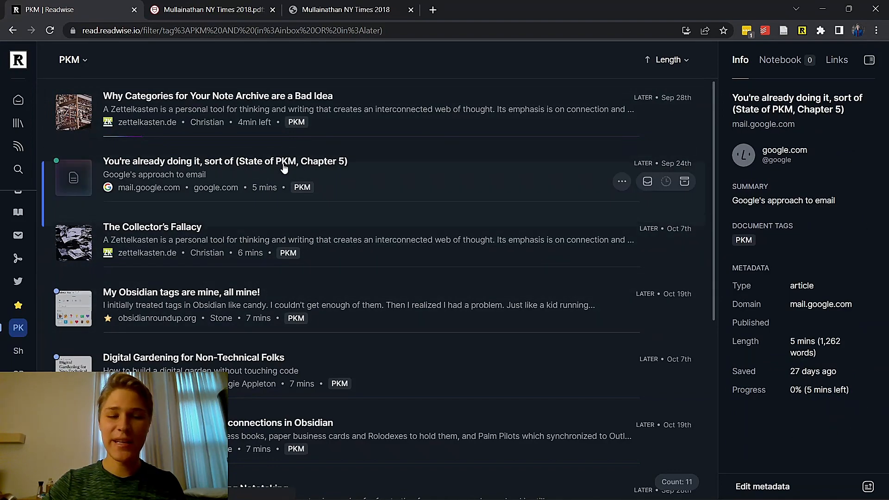
Scroll the Readwise homepage promoting revisiting ebook and article highlights.
{"action": "scroll", "scroll_direction": "down", "scroll_amount": 3}
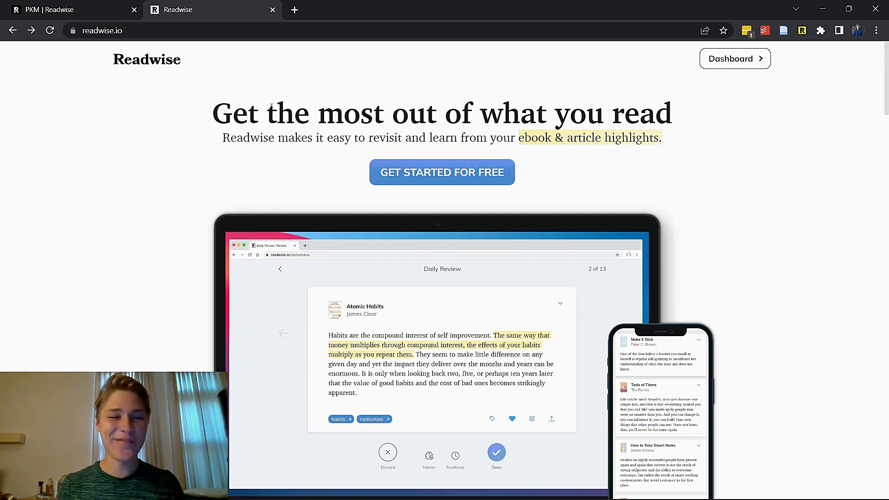
Open Readwise's Obsidian export settings and review category folders, file names and metadata templates.
{"action": "left_click", "coordinate": [735, 58]}
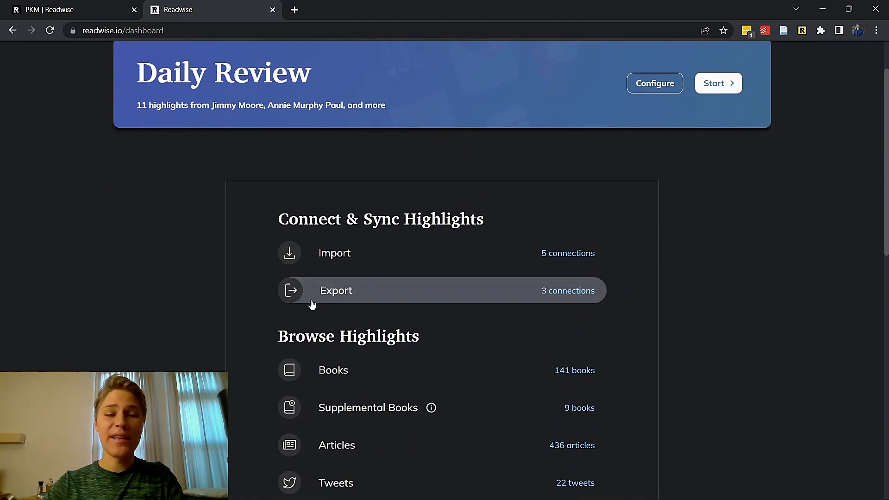
{"action": "left_click", "coordinate": [336, 290]}
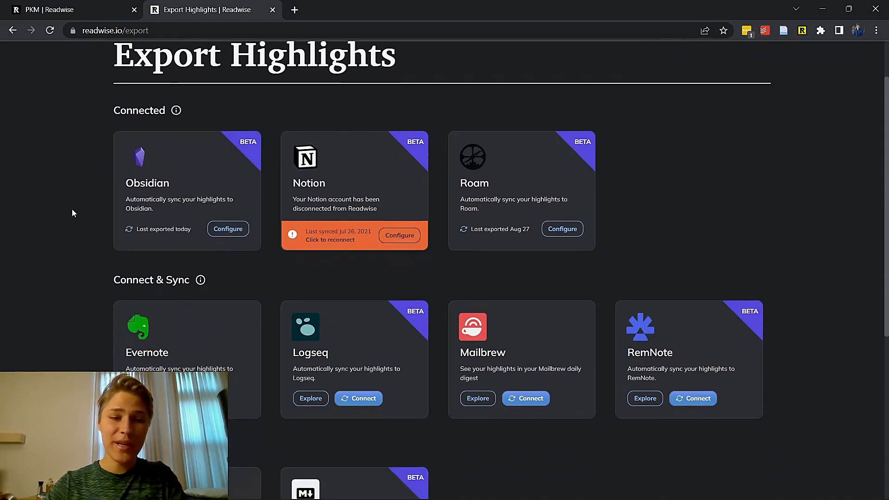
{"action": "left_click", "coordinate": [228, 229]}
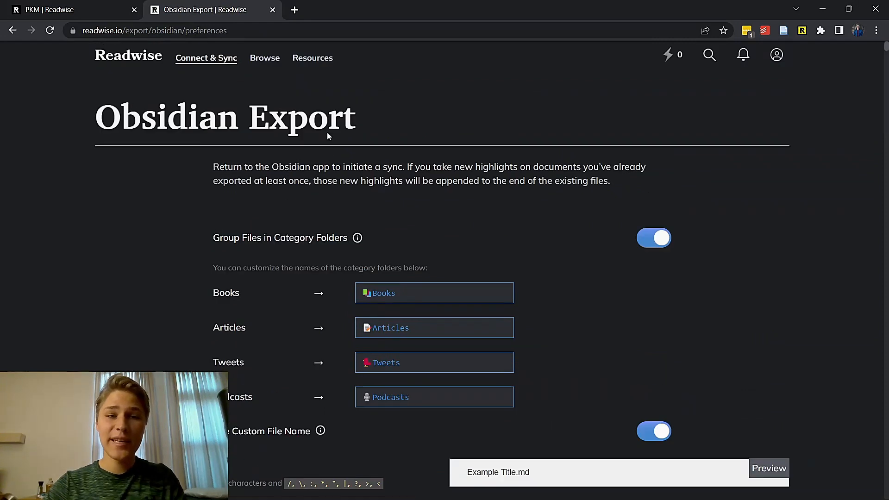
{"action": "scroll", "scroll_direction": "down", "scroll_amount": 3}
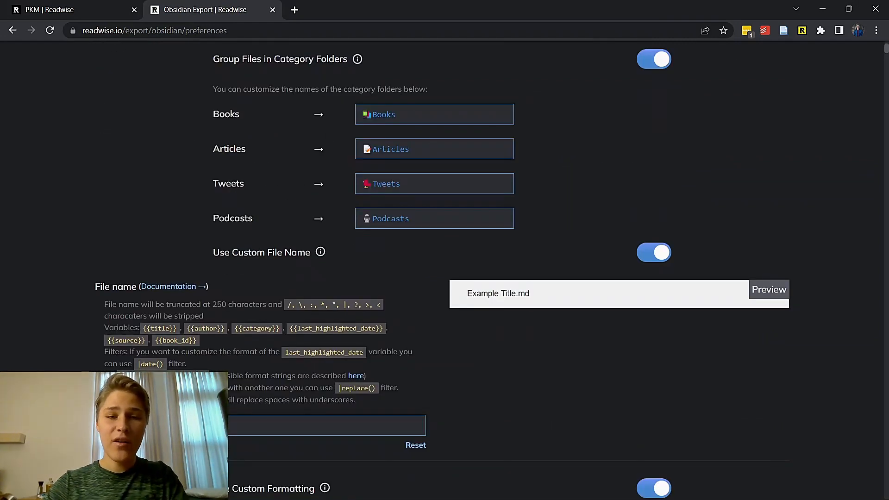
{"action": "scroll", "scroll_direction": "down", "scroll_amount": 3}
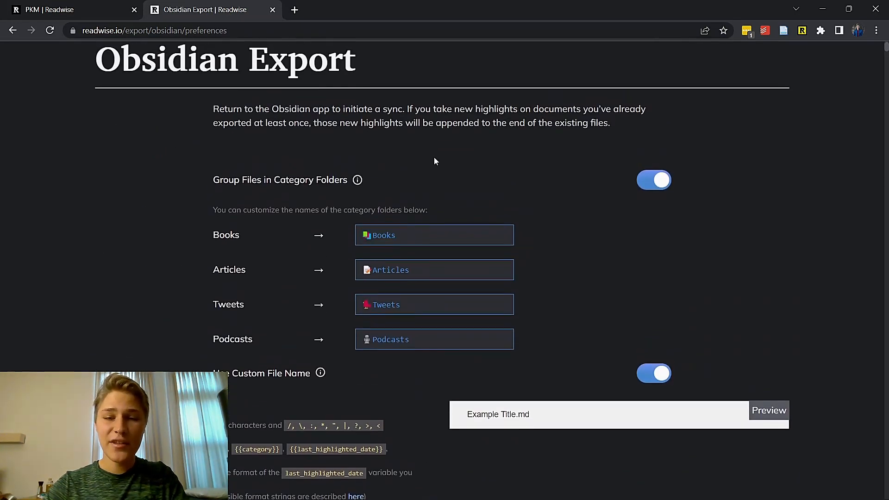
{"action": "scroll", "scroll_direction": "down", "scroll_amount": 3}
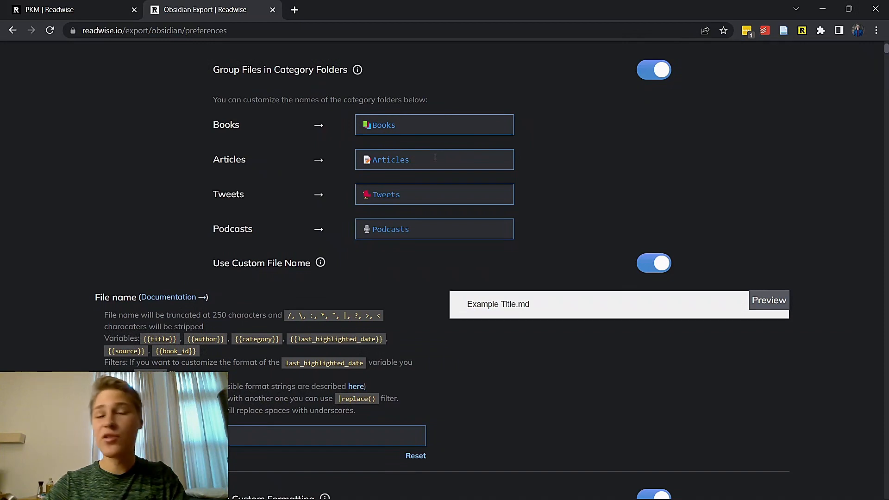
{"action": "scroll", "scroll_direction": "down", "scroll_amount": 3}
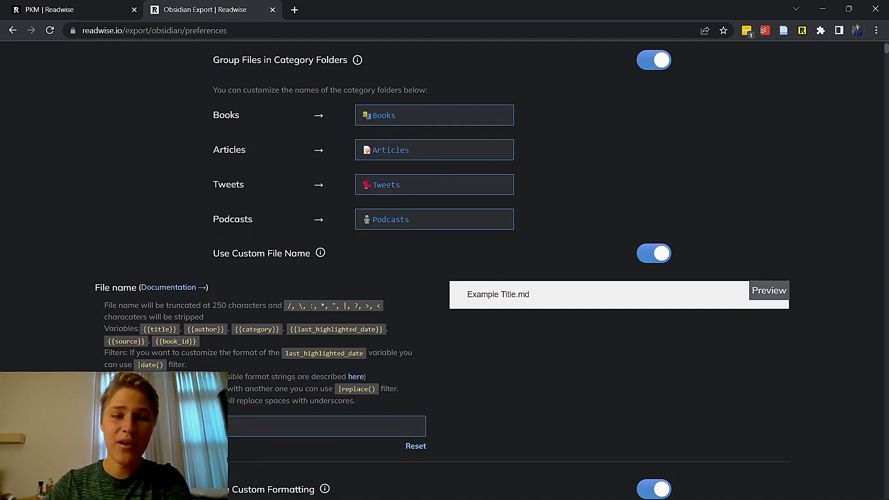
{"action": "mouse_move", "coordinate": [157, 173]}
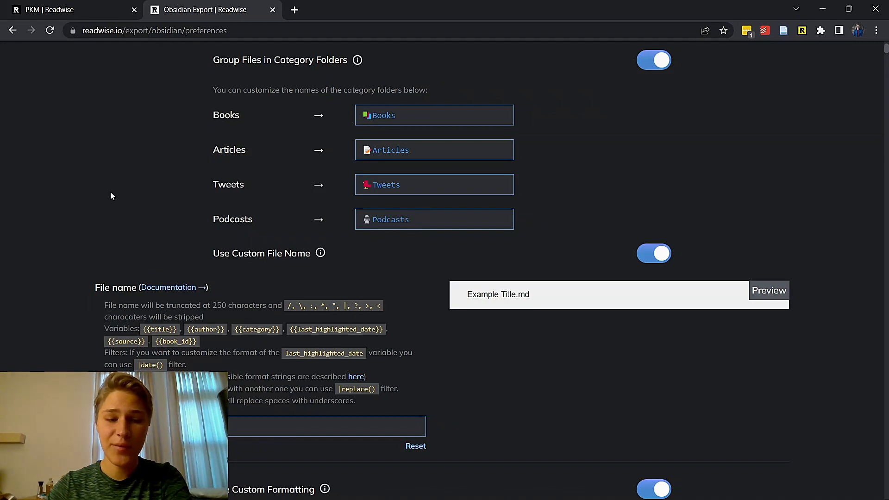
{"action": "scroll", "scroll_direction": "down", "scroll_amount": 3}
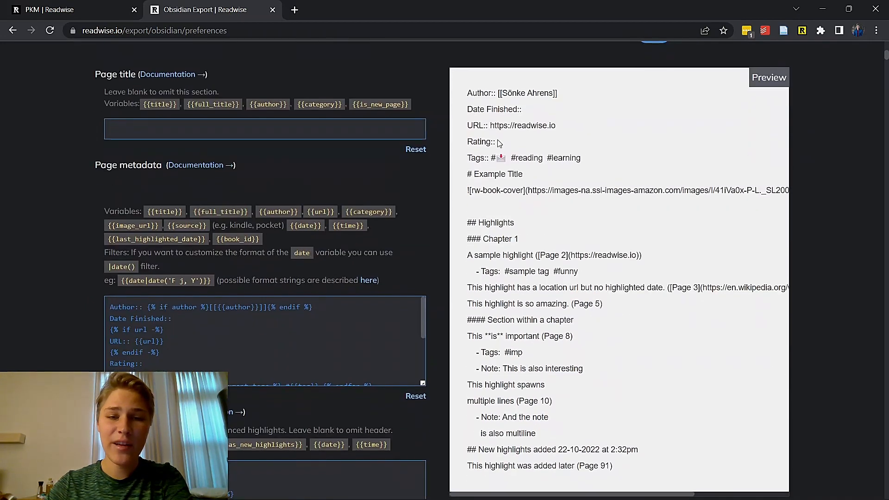
{"action": "mouse_move", "coordinate": [696, 479]}
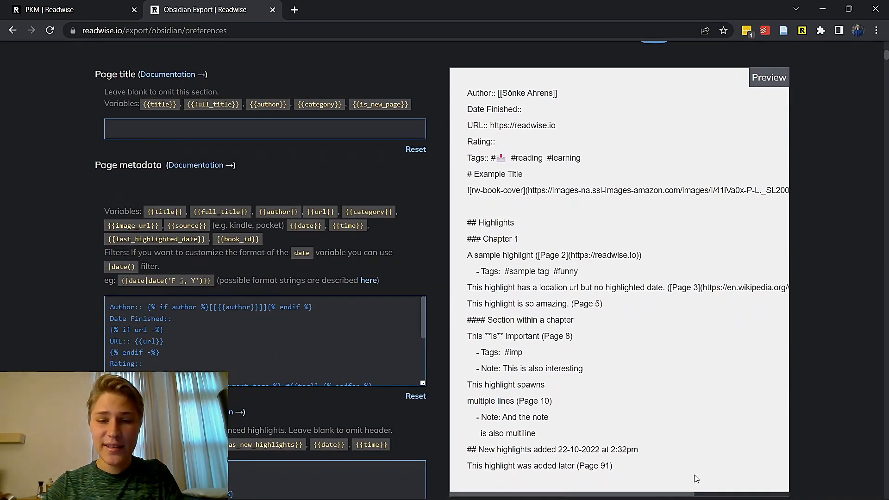
{"action": "scroll", "scroll_direction": "down", "scroll_amount": 3}
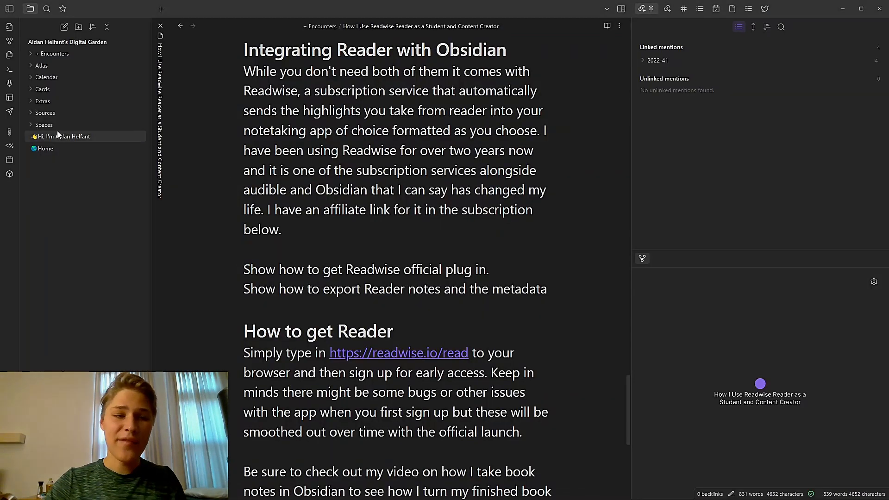
View the Charismatic Humor, Focus Toolkit and Extended Mind notes, then Readwise Official settings.
{"action": "left_click", "coordinate": [45, 113]}
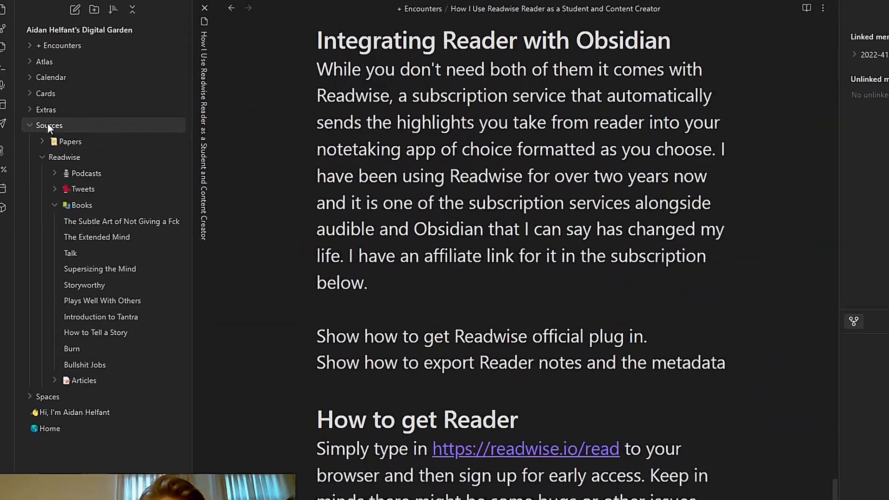
{"action": "left_click", "coordinate": [68, 141]}
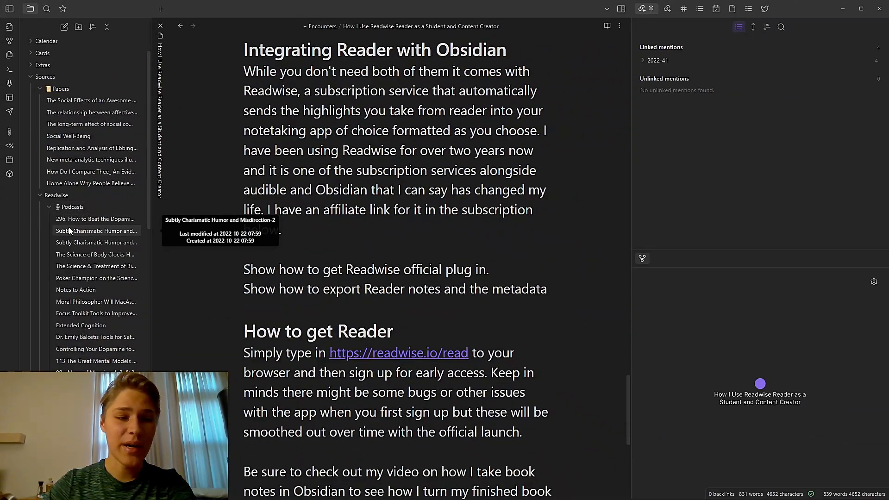
{"action": "left_click", "coordinate": [95, 230]}
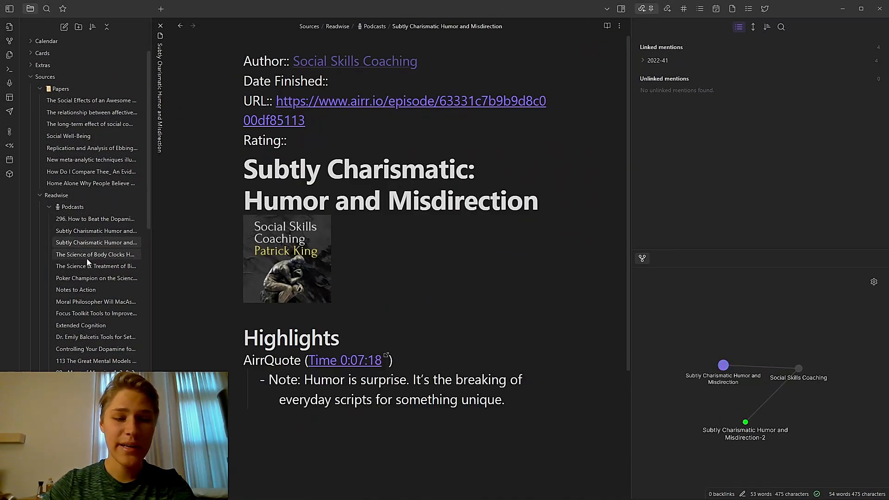
{"action": "left_click", "coordinate": [95, 266]}
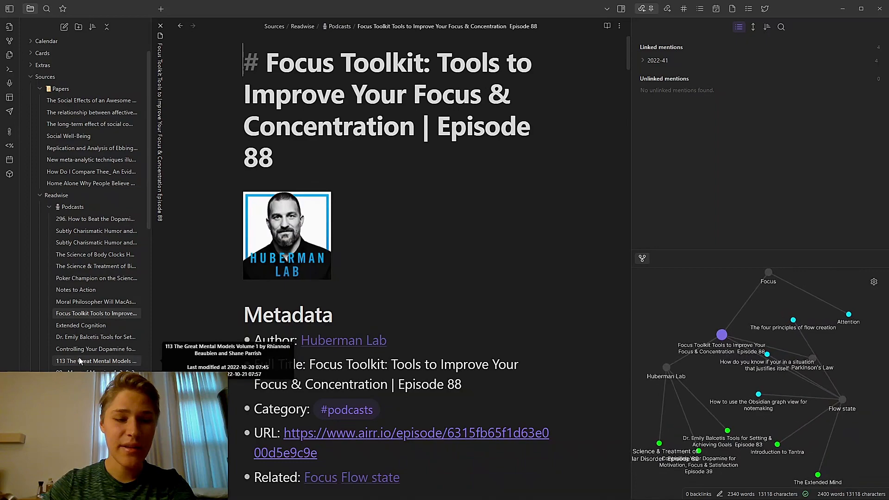
{"action": "left_click", "coordinate": [96, 361]}
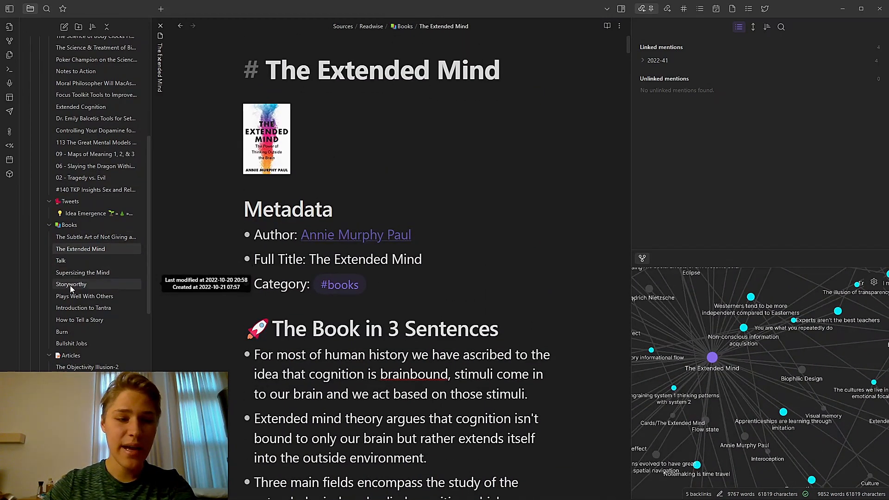
{"action": "left_click", "coordinate": [87, 367]}
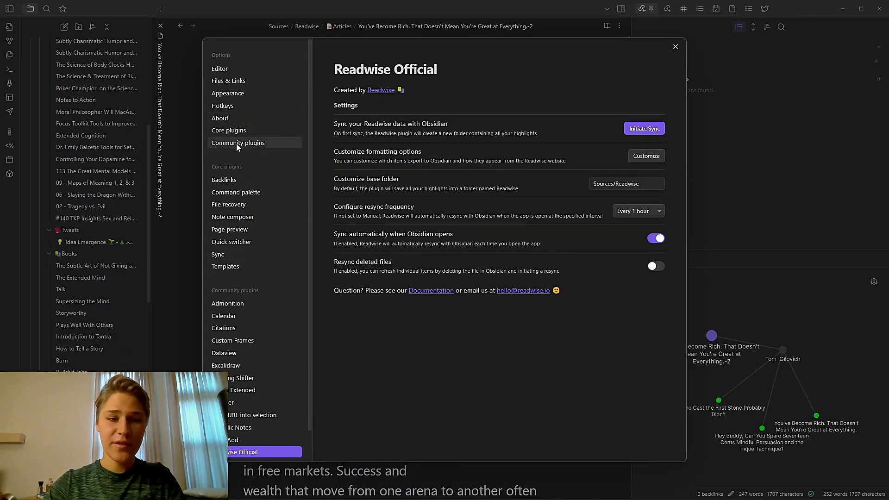
{"action": "left_click", "coordinate": [237, 143]}
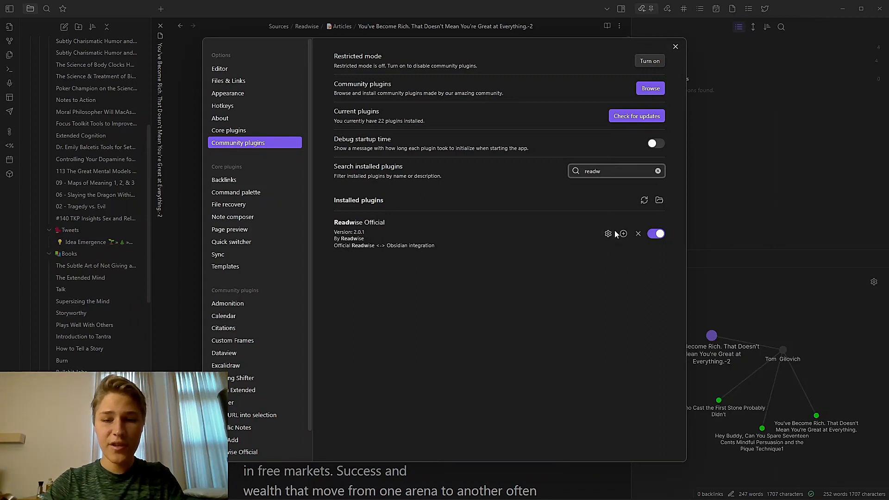
{"action": "left_click", "coordinate": [608, 233]}
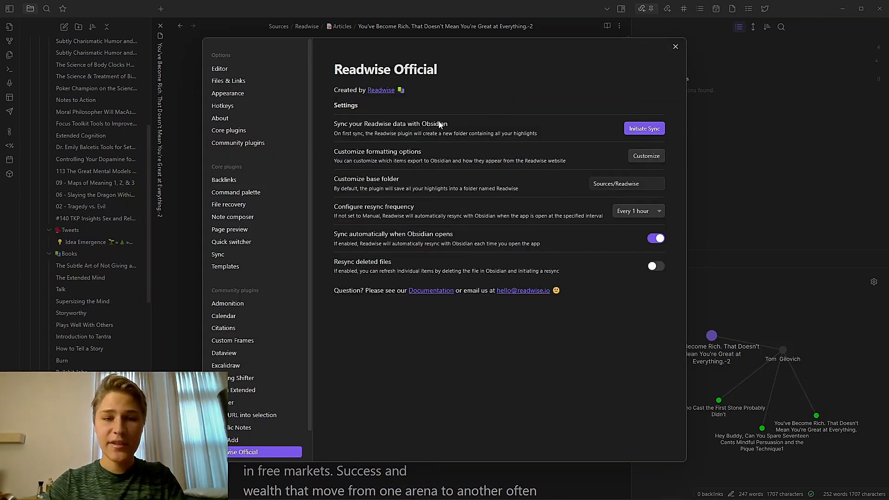
{"action": "left_click", "coordinate": [644, 128]}
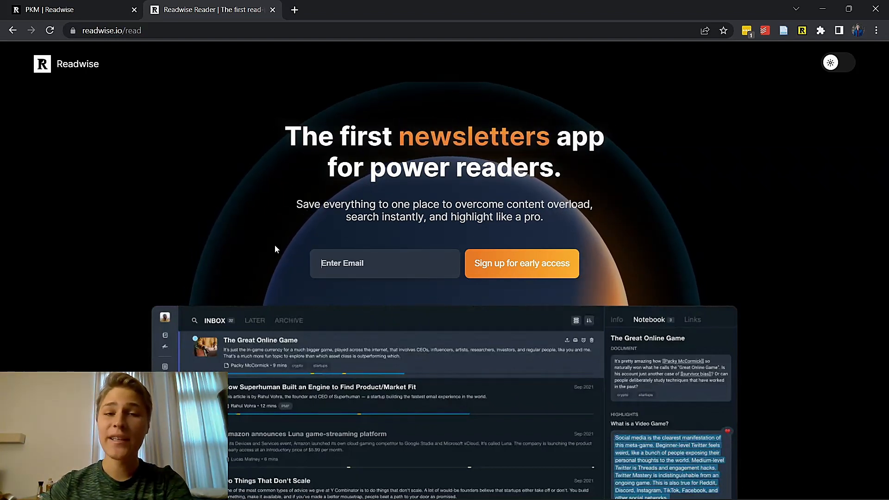
{"action": "mouse_move", "coordinate": [241, 238]}
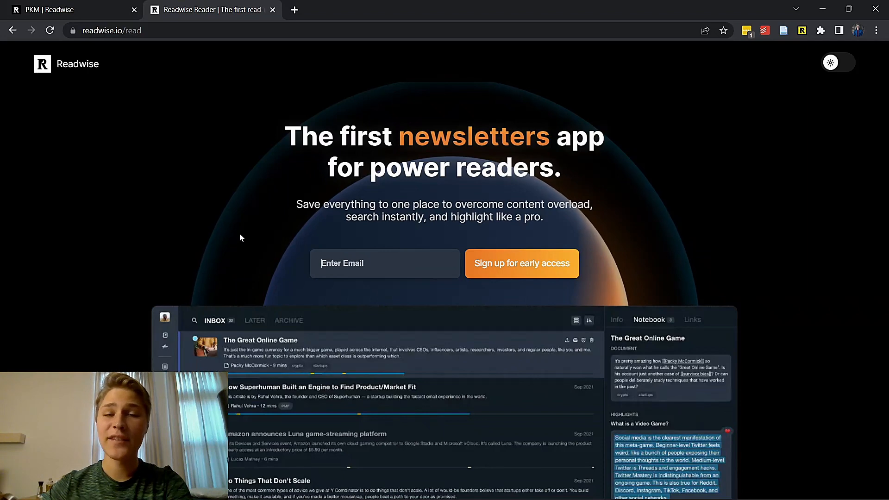